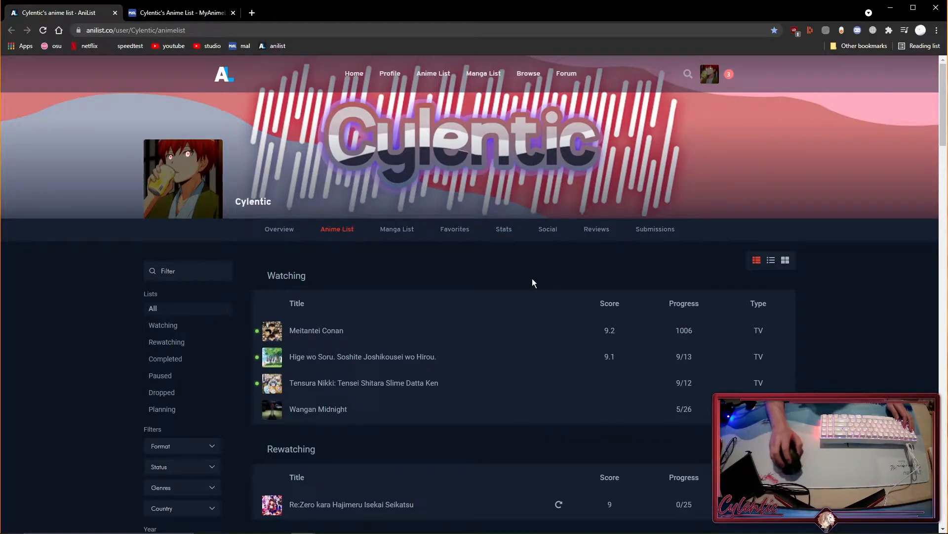
pyautogui.moveTo(473, 194)
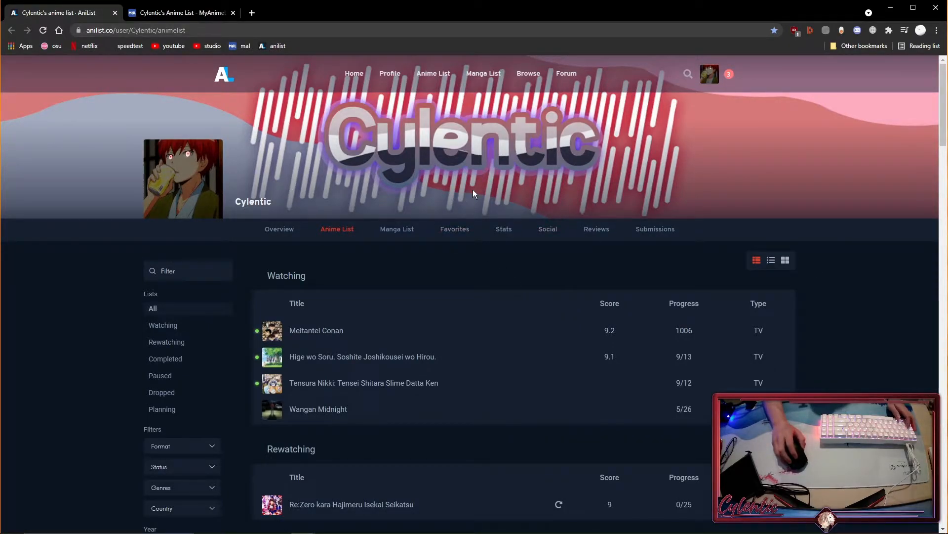
pyautogui.moveTo(385, 186)
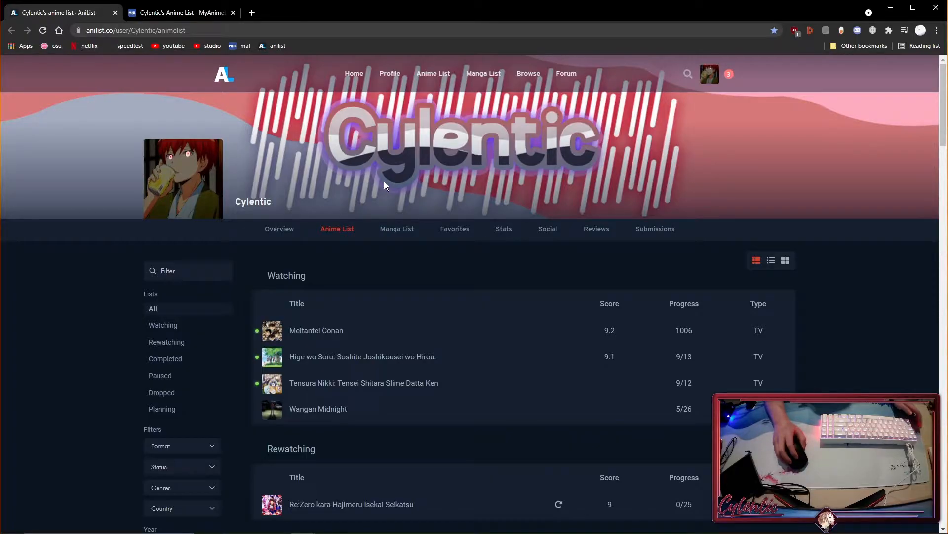
pyautogui.moveTo(373, 185)
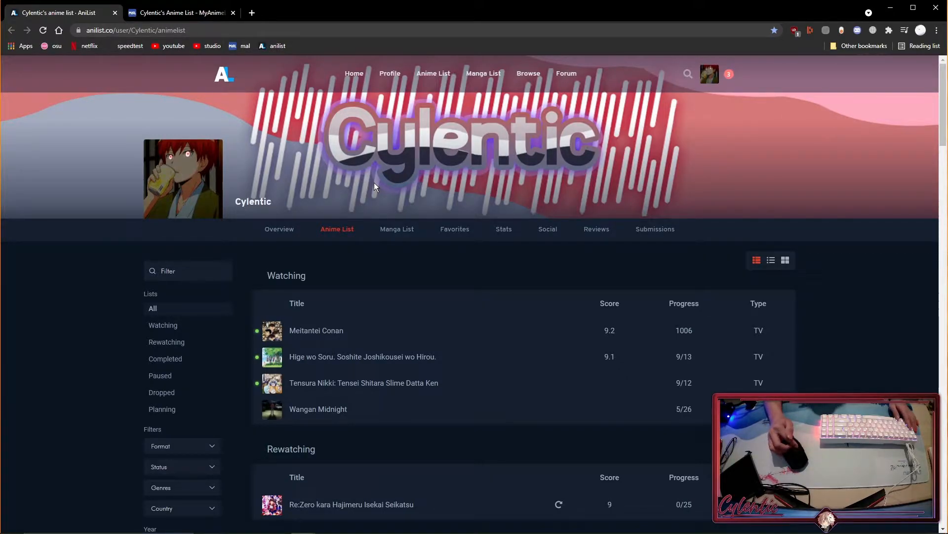
pyautogui.moveTo(368, 183)
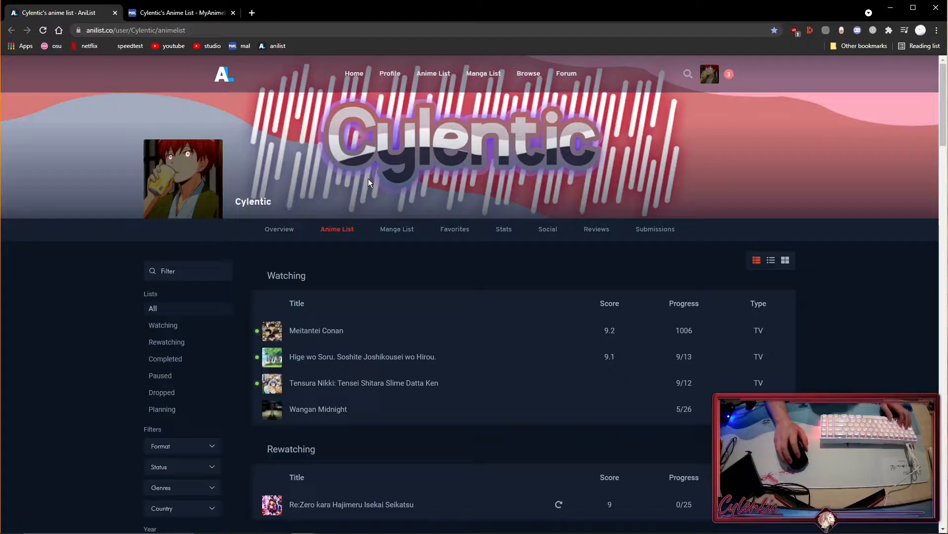
pyautogui.moveTo(259, 137)
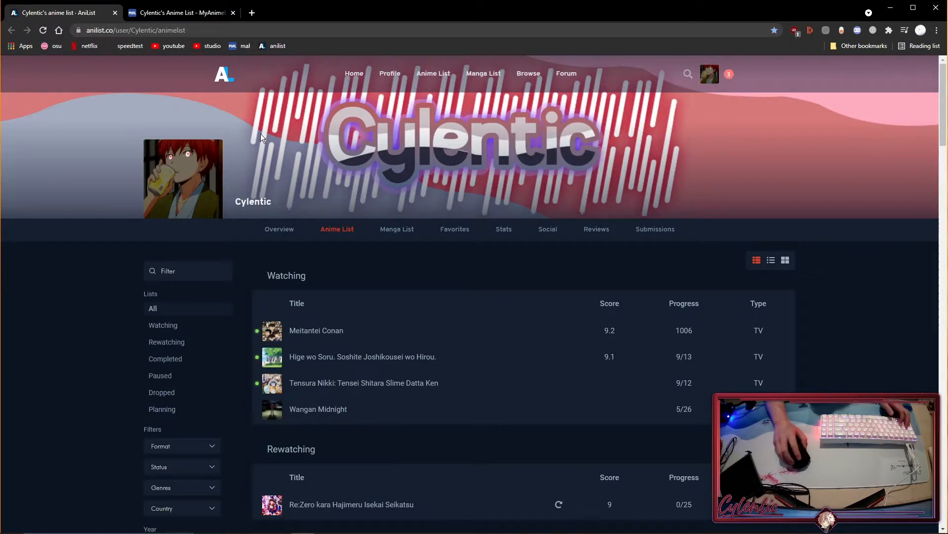
pyautogui.moveTo(402, 238)
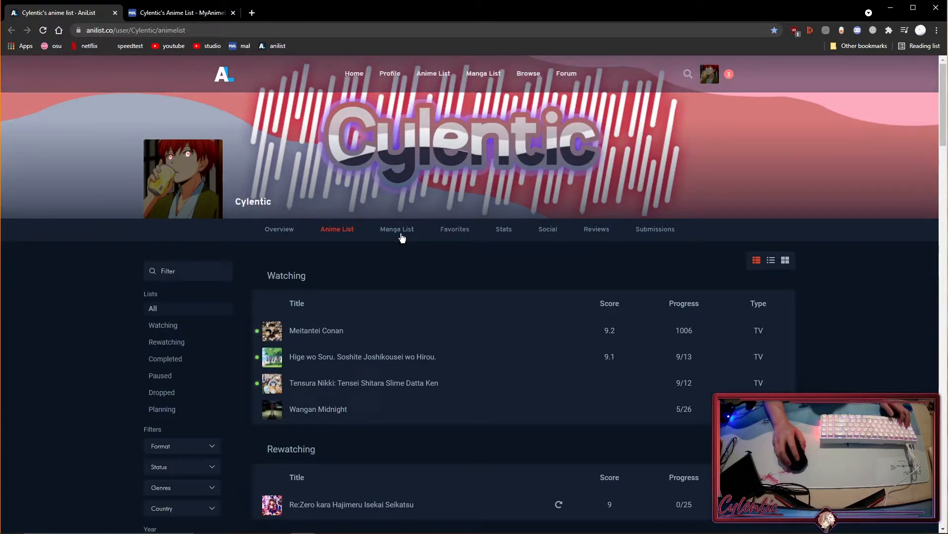
pyautogui.moveTo(246, 102)
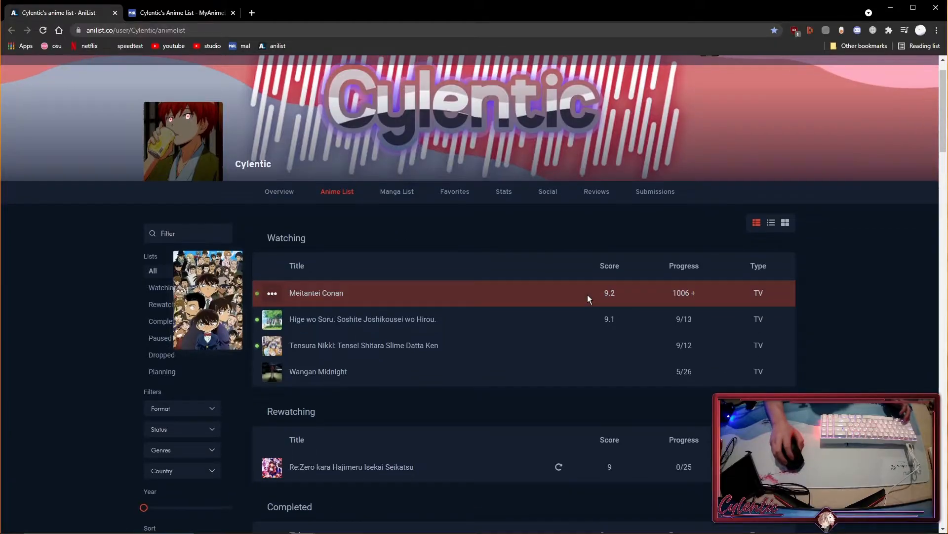
# - Compare the MyAnimeList anime list tab against the AniList anime list tab
pyautogui.click(179, 12)
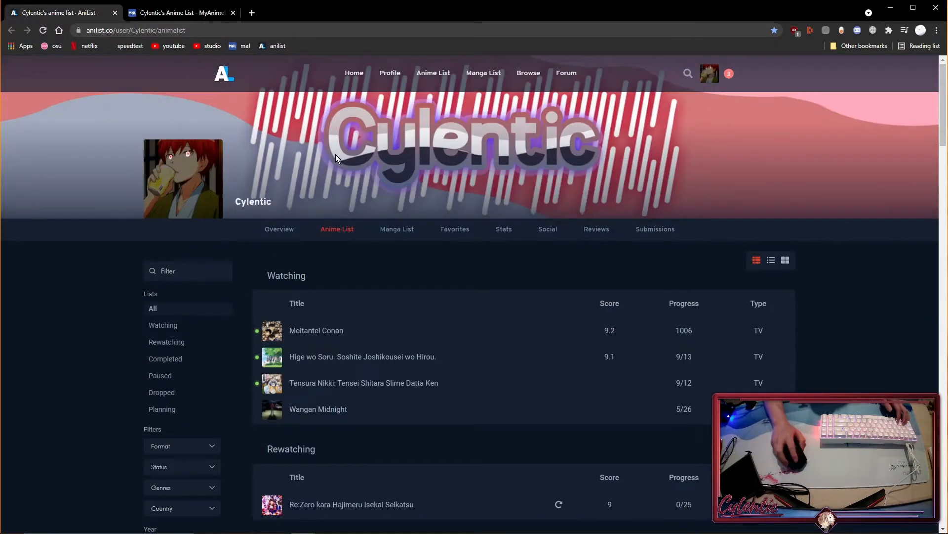
pyautogui.moveTo(650, 162)
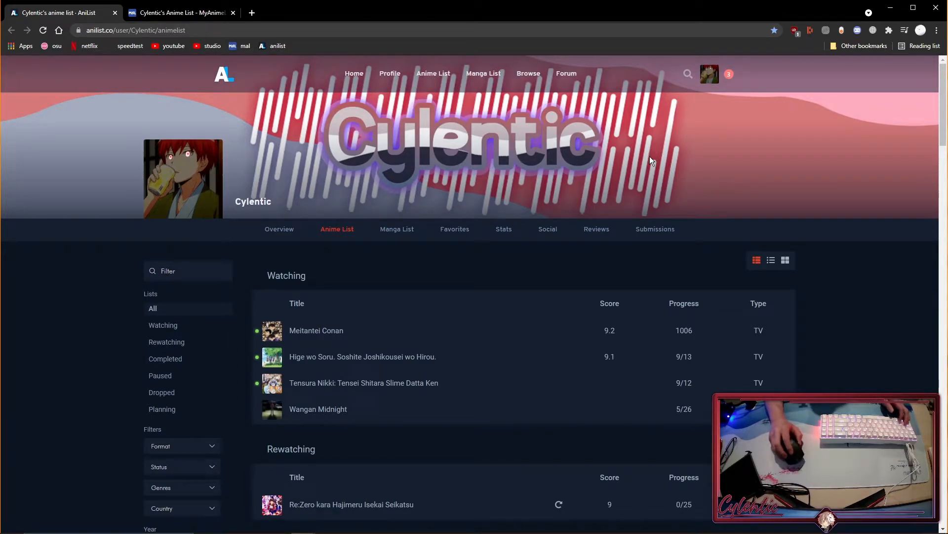
pyautogui.click(180, 12)
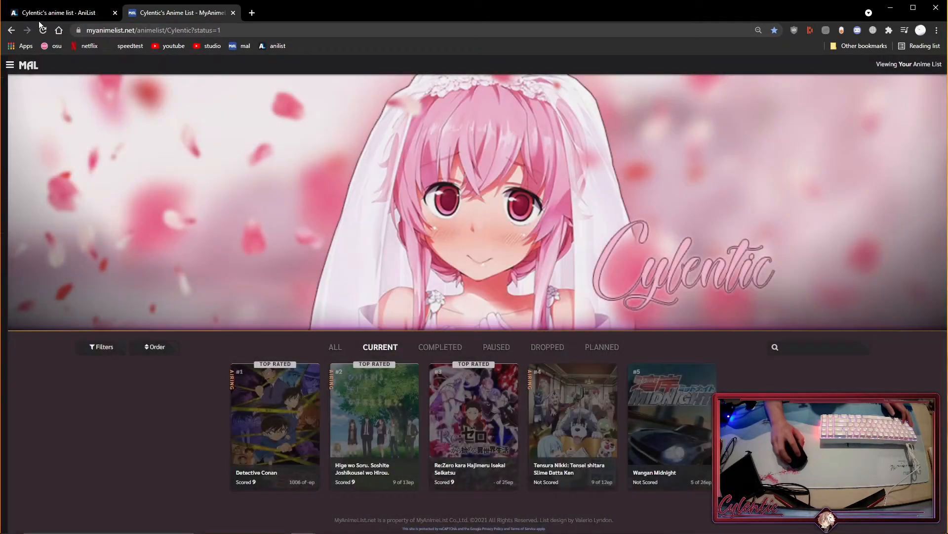
pyautogui.click(58, 12)
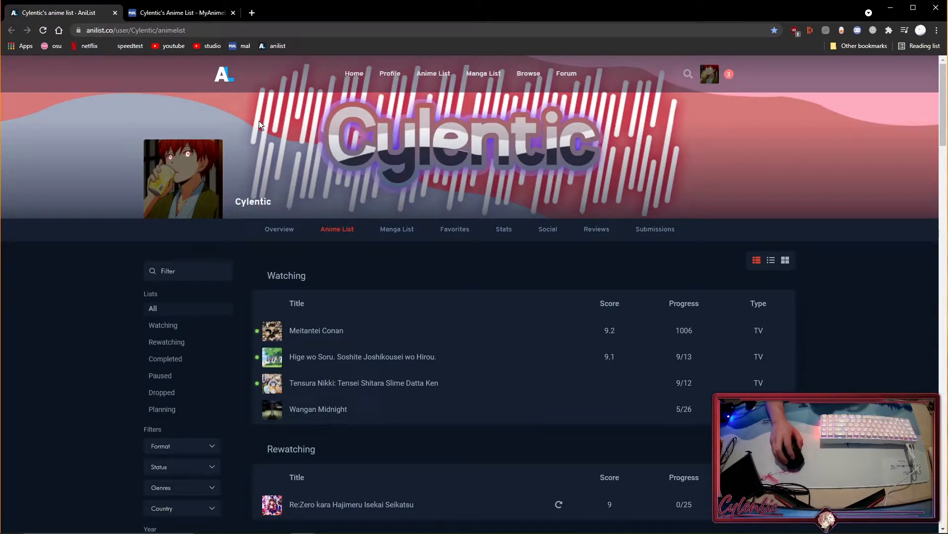
pyautogui.moveTo(277, 46)
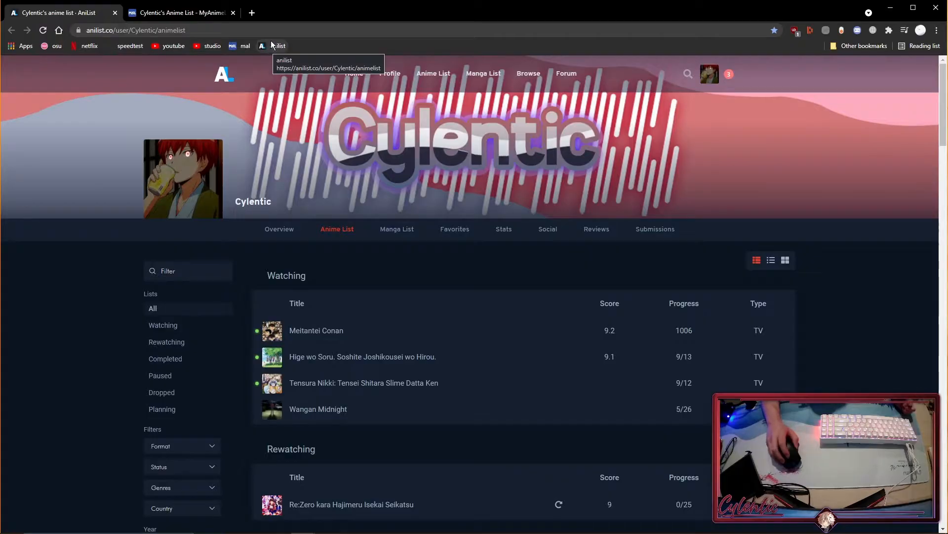
pyautogui.moveTo(260, 28)
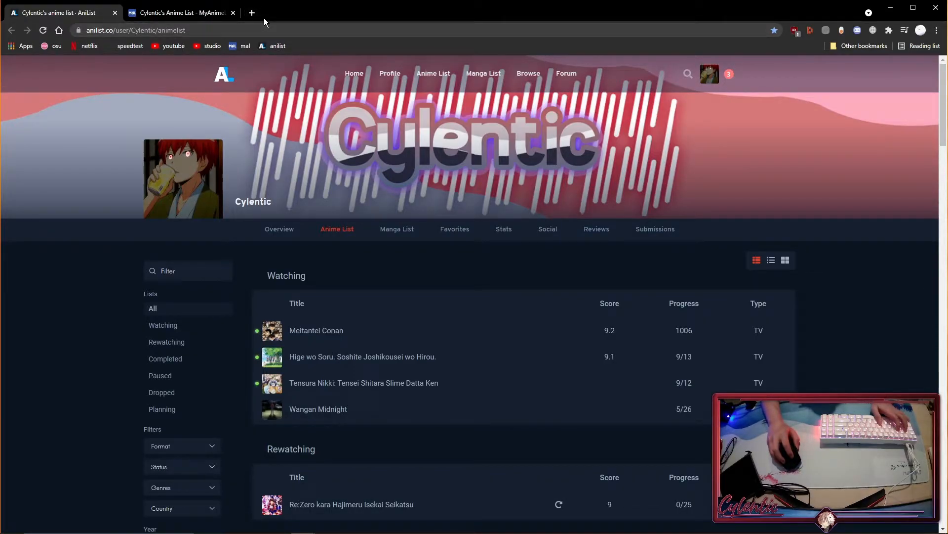
pyautogui.moveTo(306, 17)
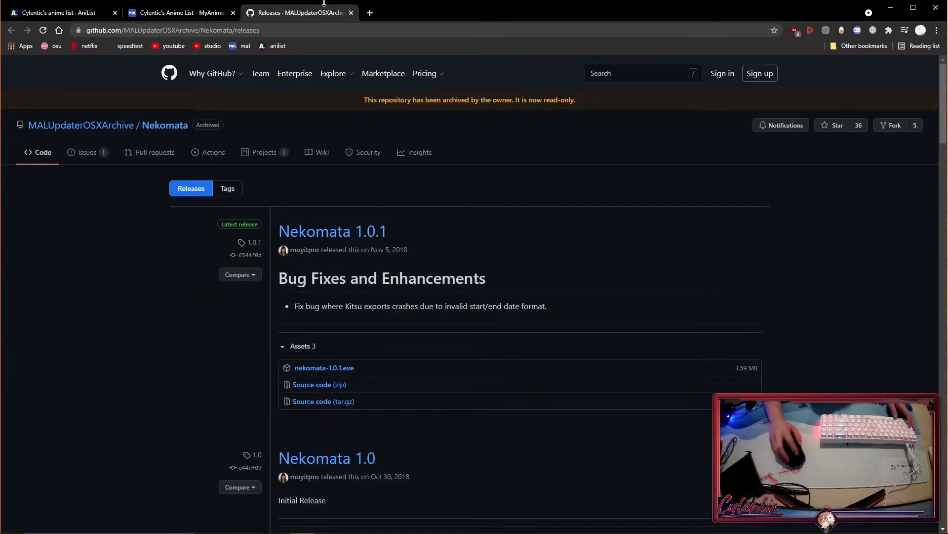
pyautogui.moveTo(414, 172)
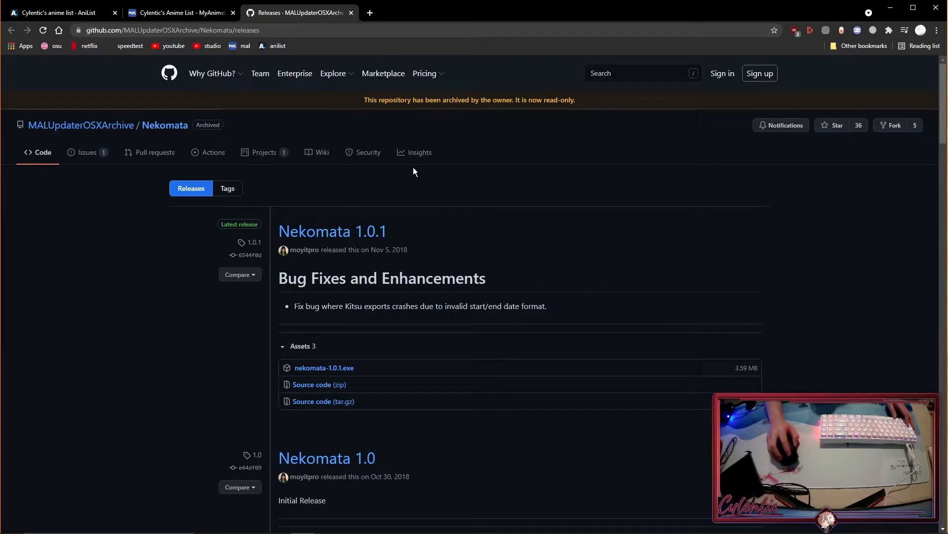
pyautogui.moveTo(68, 220)
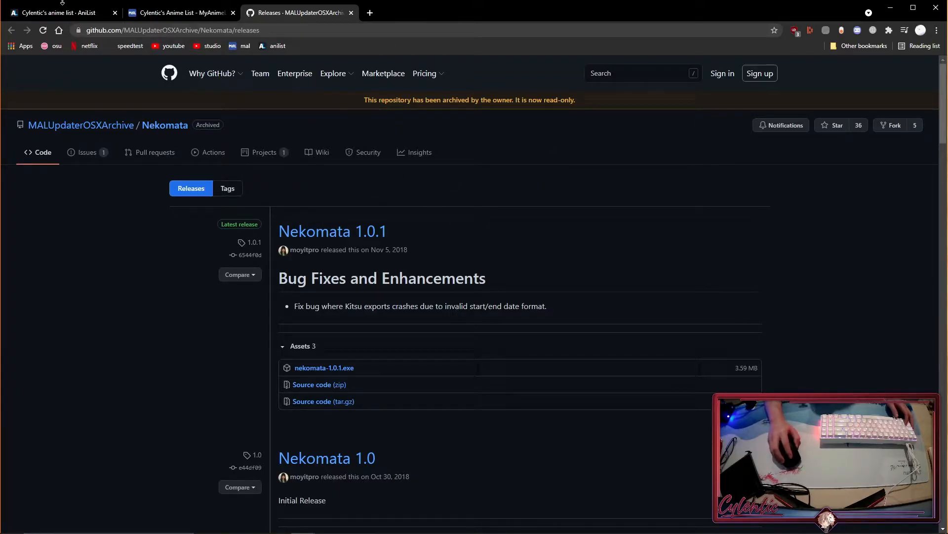
pyautogui.click(57, 12)
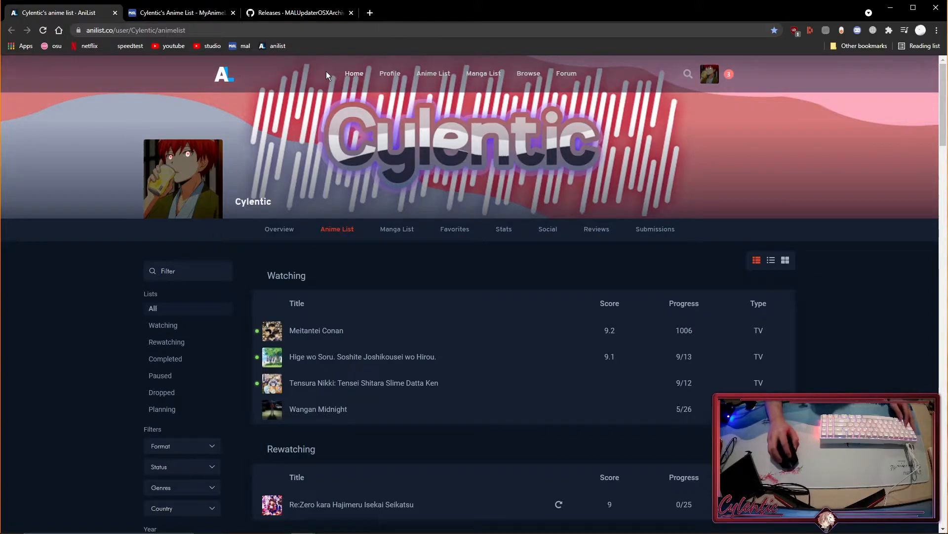
# - Download nekomata-1.0.1.exe from the Nekomata 1.0.1 GitHub release assets
pyautogui.click(296, 13)
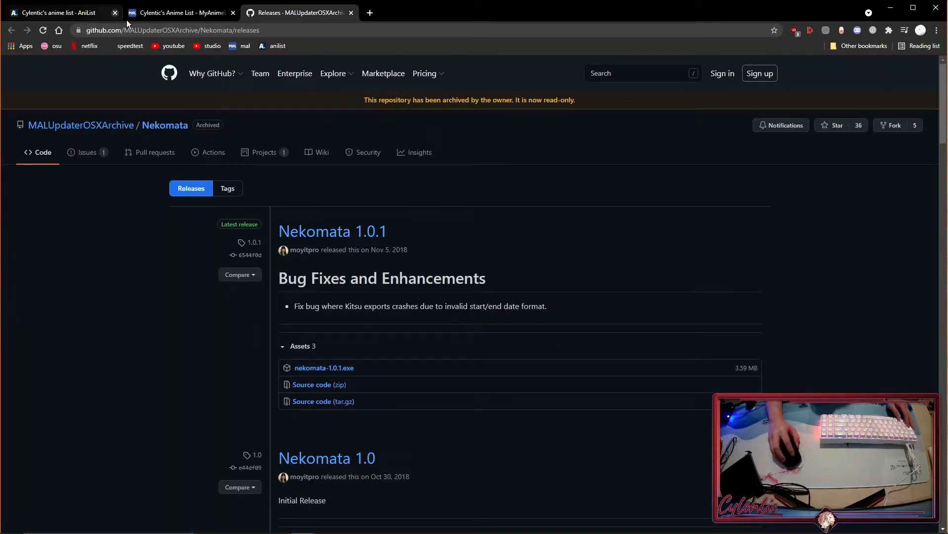
pyautogui.moveTo(149, 285)
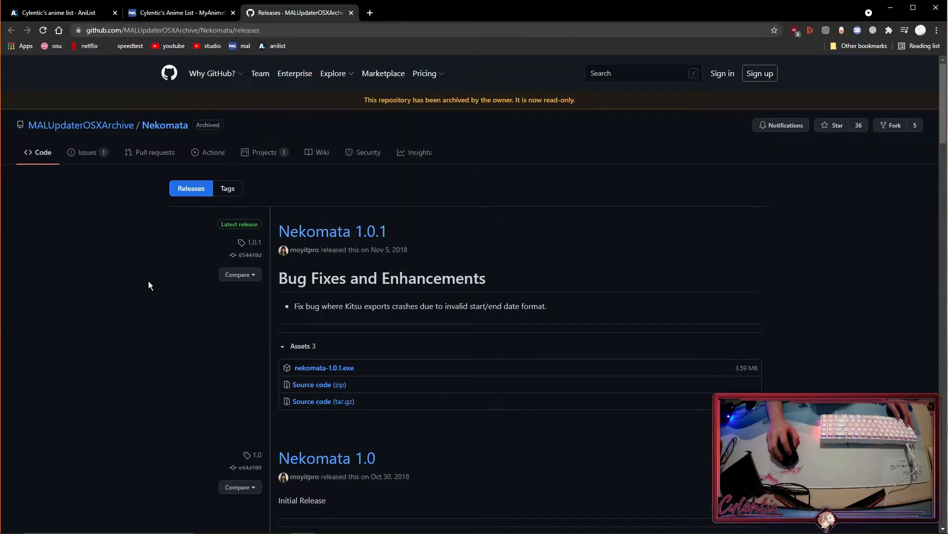
pyautogui.click(332, 231)
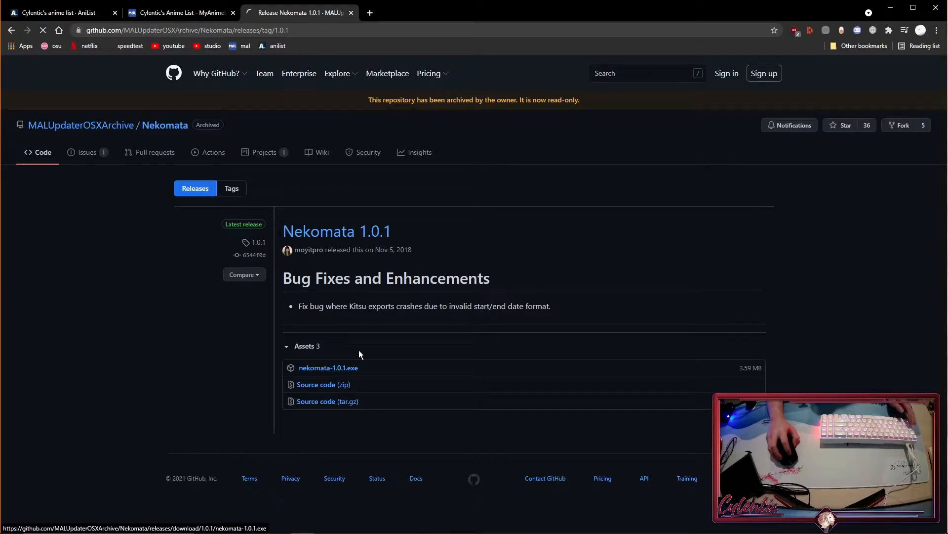
pyautogui.click(328, 368)
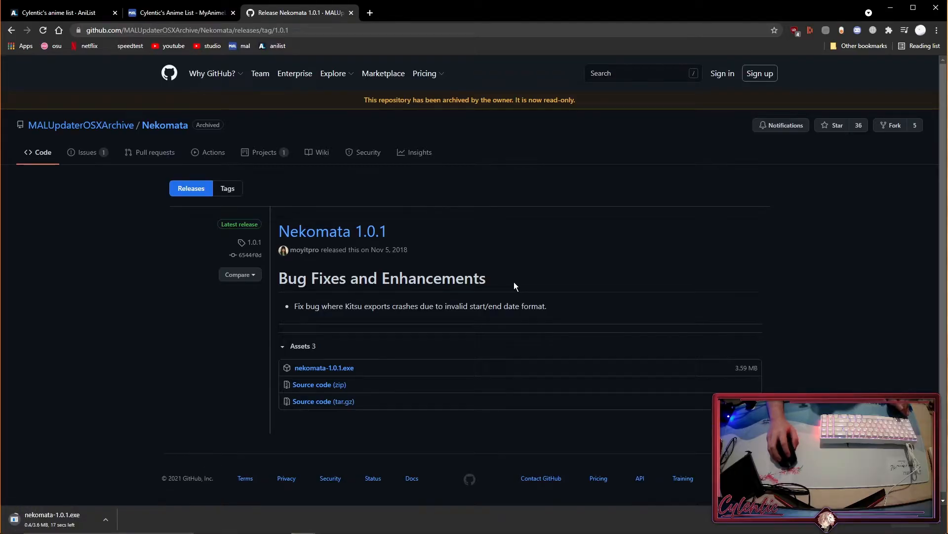
# - Scroll through the Completed section of the Cylentic AniList anime list
pyautogui.click(58, 13)
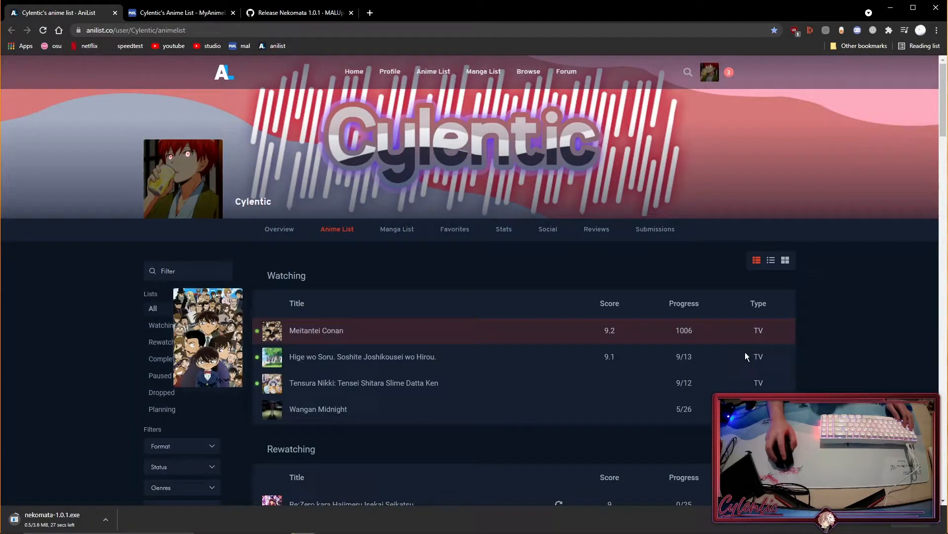
pyautogui.scroll(-3)
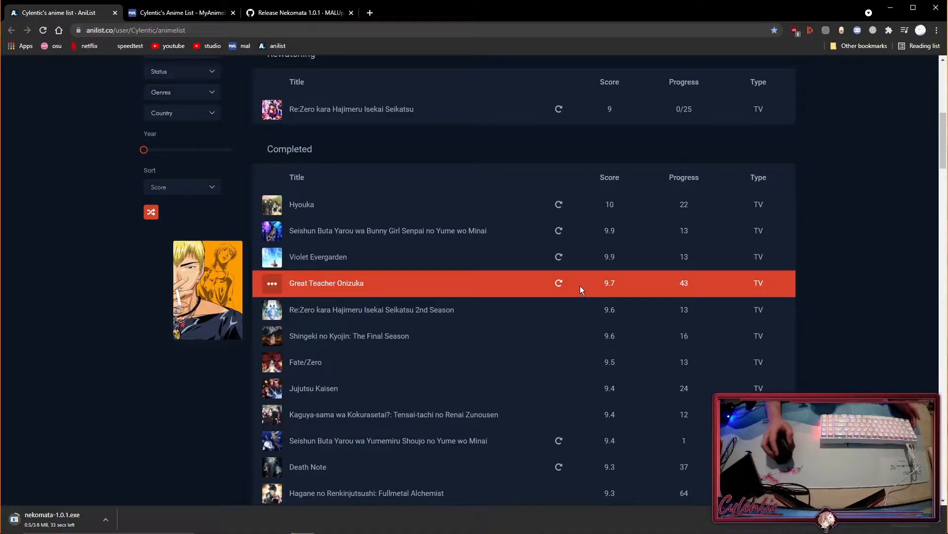
pyautogui.moveTo(596, 276)
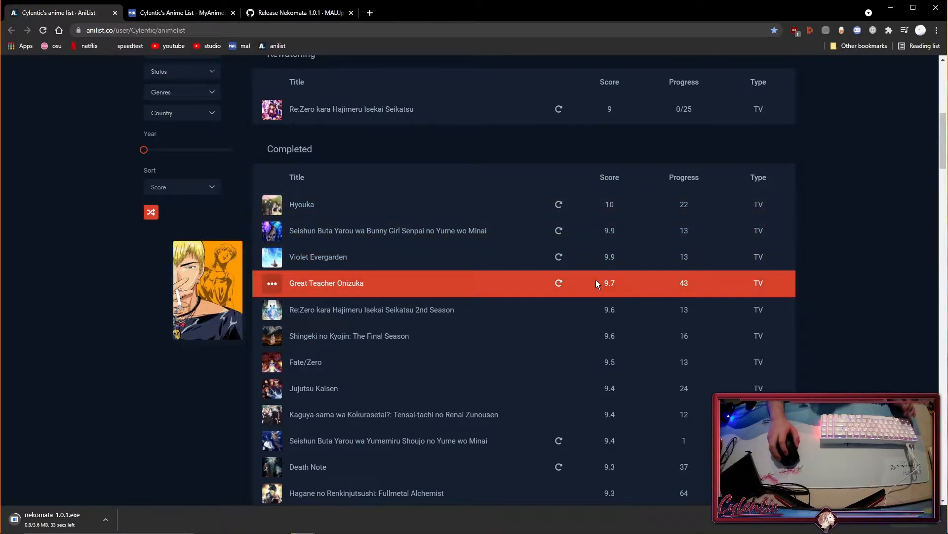
pyautogui.moveTo(624, 279)
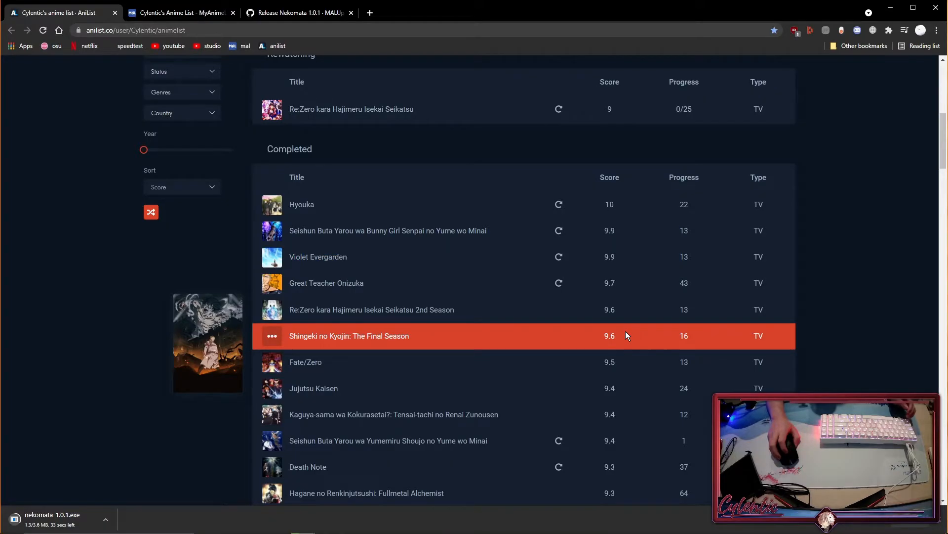
pyautogui.scroll(3)
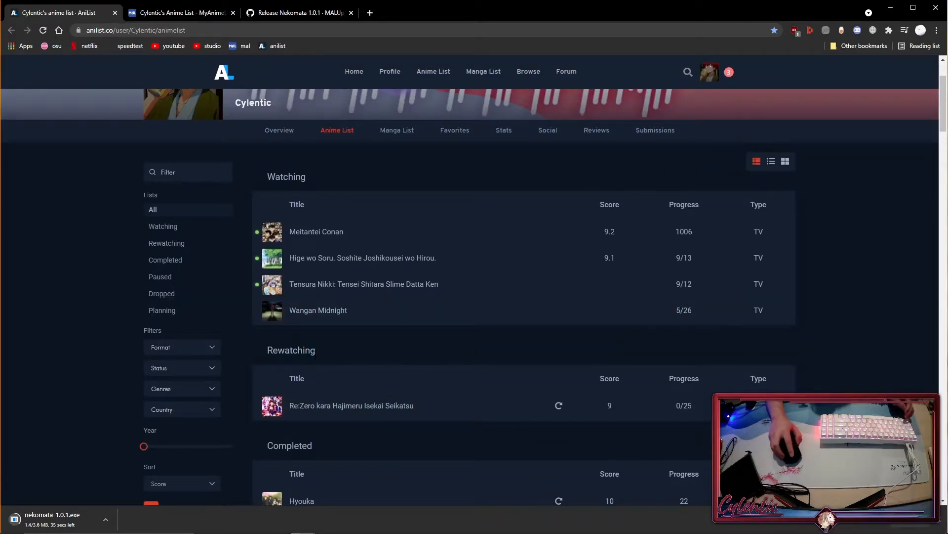
pyautogui.scroll(-3)
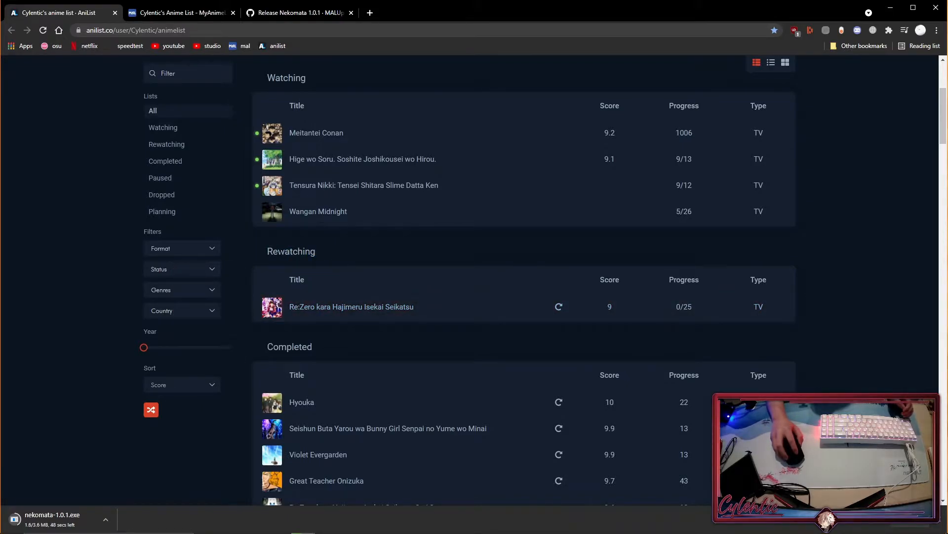
pyautogui.moveTo(190, 45)
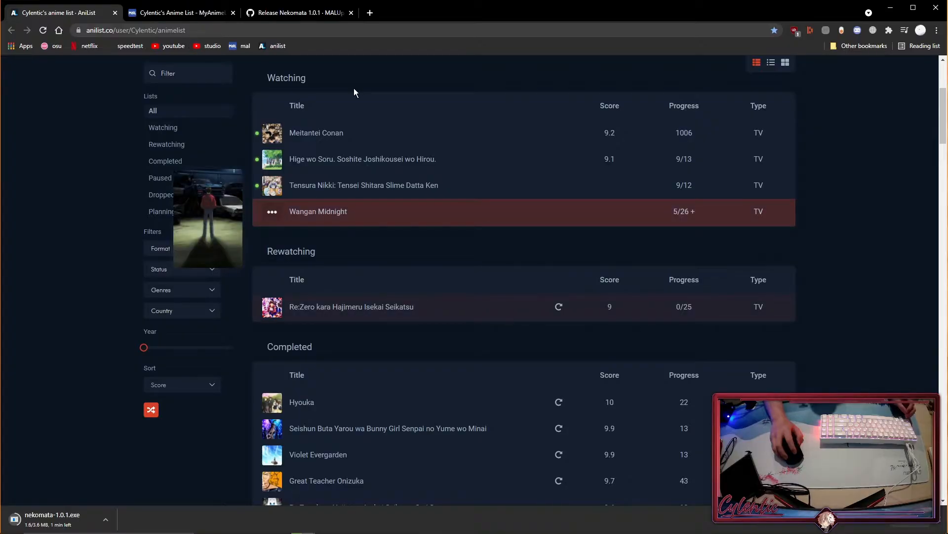
# - Glance at the MyAnimeList list, then scroll AniList back up to the Watching section
pyautogui.click(179, 12)
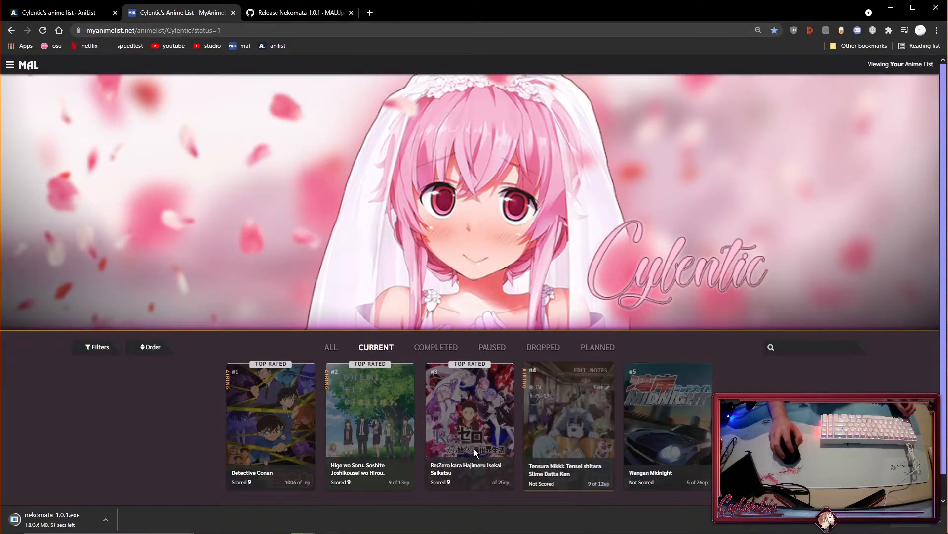
pyautogui.click(60, 12)
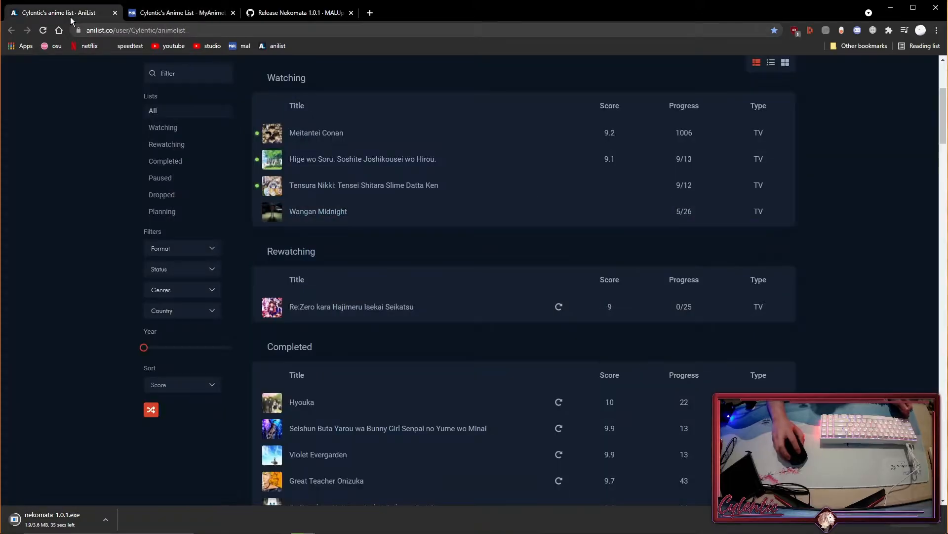
pyautogui.scroll(-3)
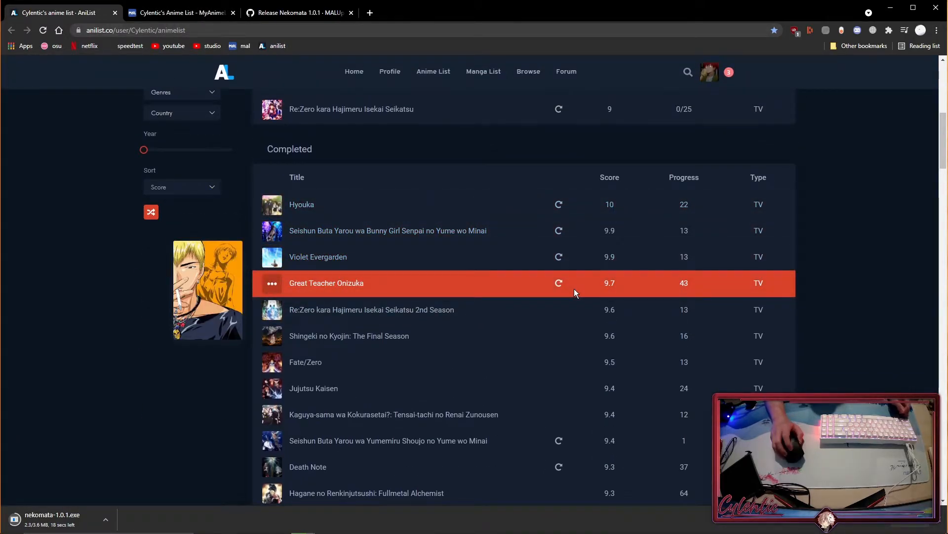
pyautogui.moveTo(617, 235)
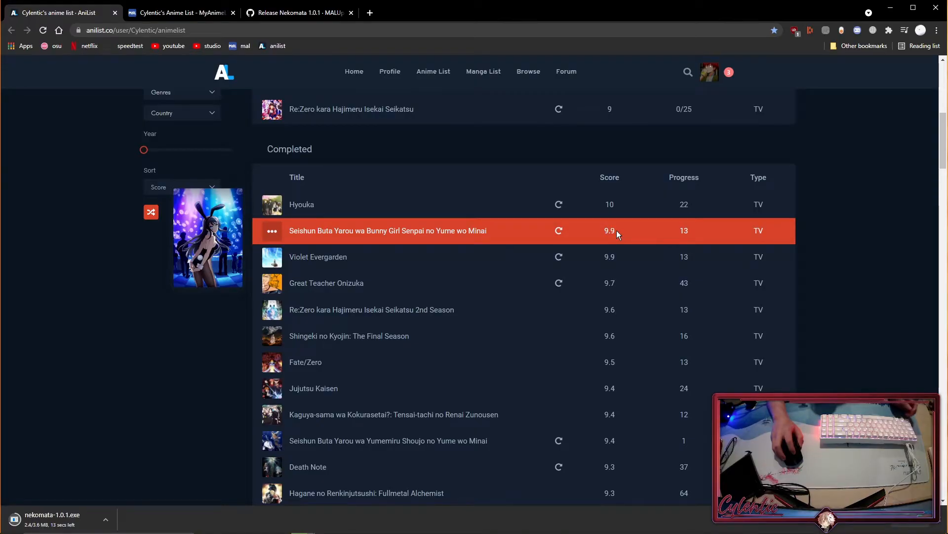
pyautogui.moveTo(599, 336)
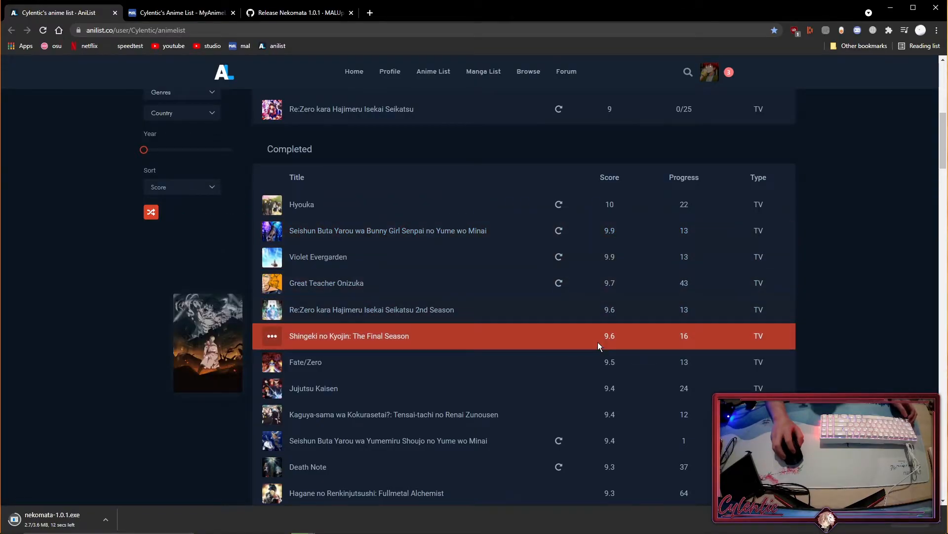
pyautogui.scroll(3)
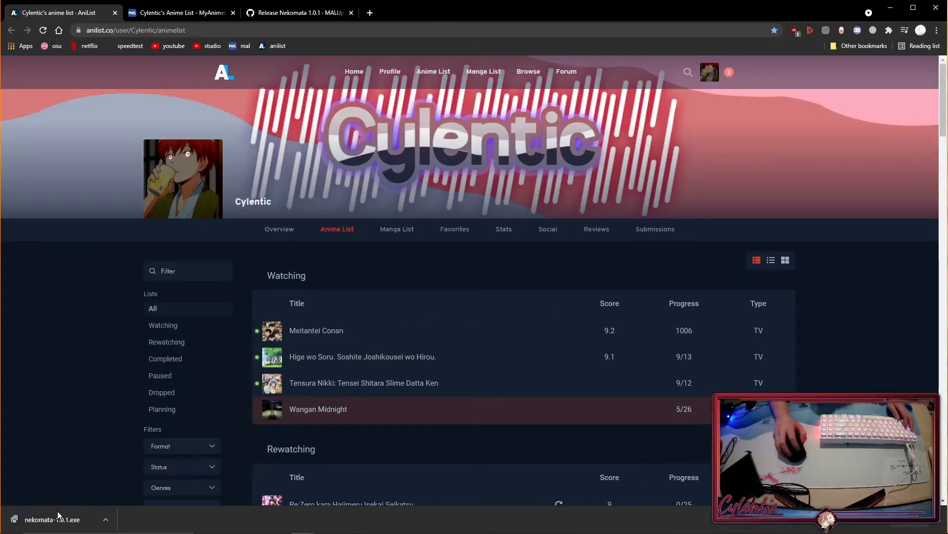
# - Install Nekomata 1.0.1 via the setup wizard and launch it, answering the update prompt
pyautogui.click(52, 518)
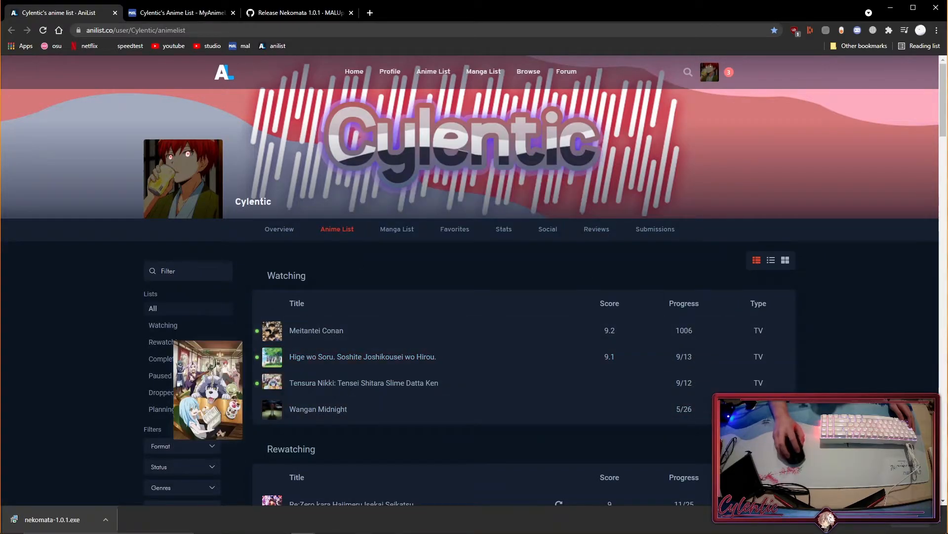
pyautogui.click(53, 519)
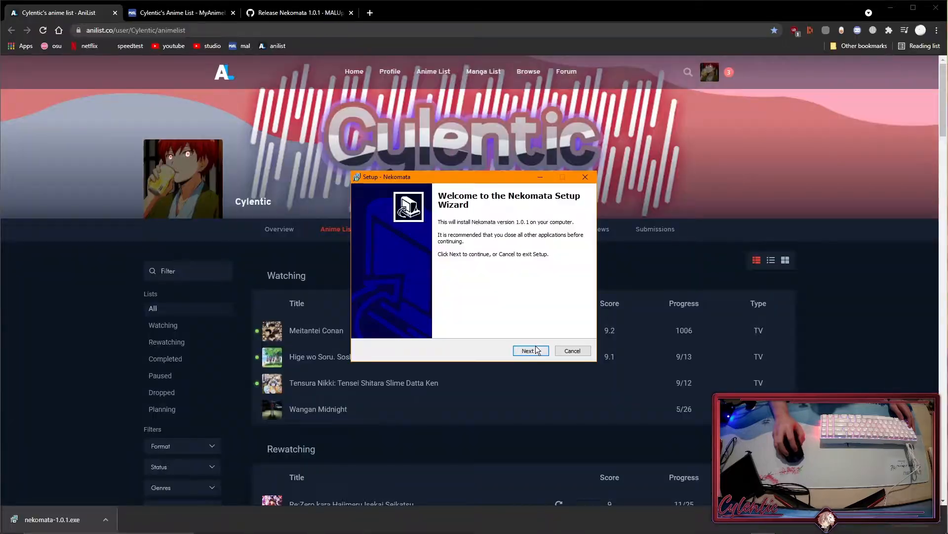
pyautogui.click(530, 350)
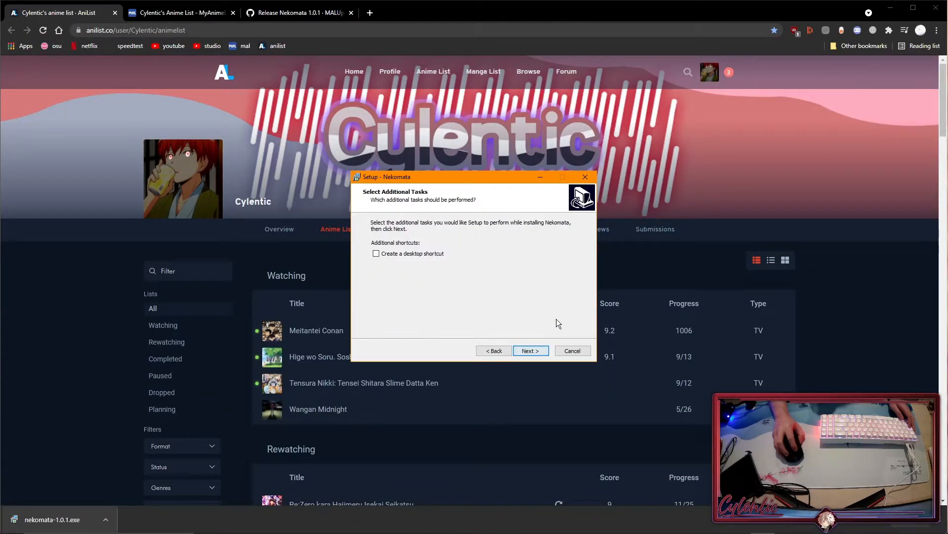
pyautogui.click(530, 350)
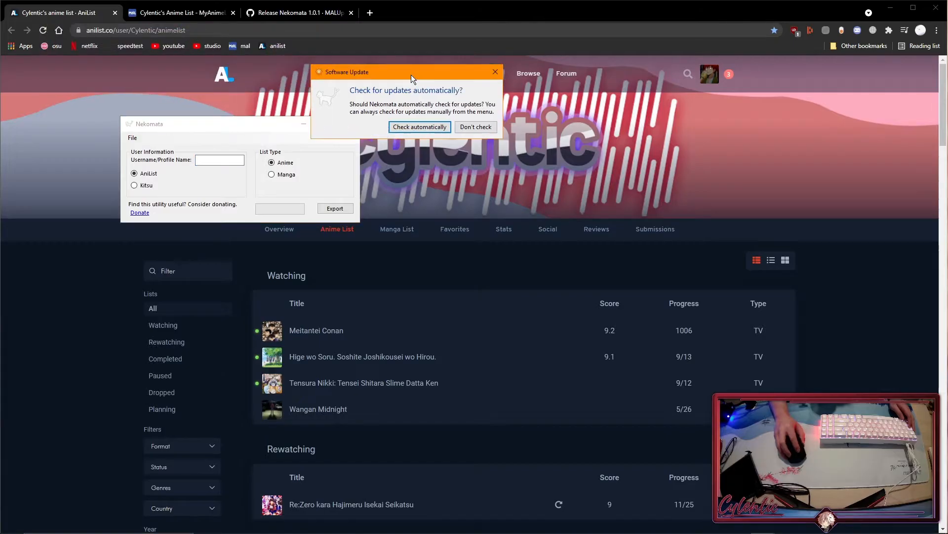
pyautogui.click(475, 126)
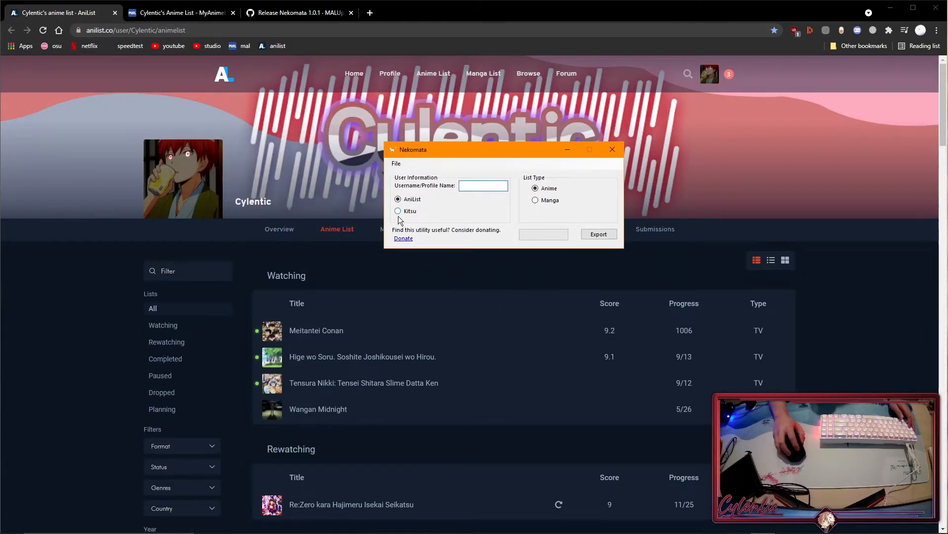
pyautogui.moveTo(456, 201)
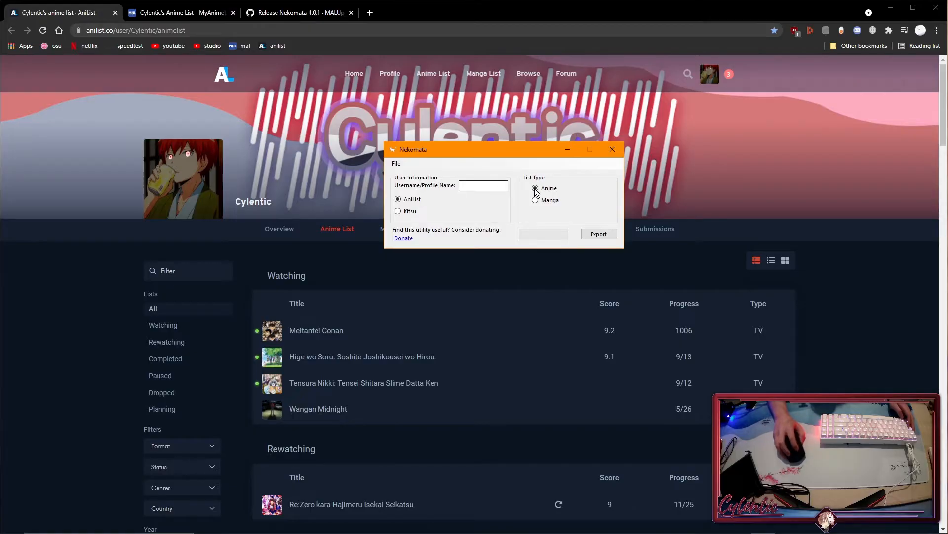
pyautogui.moveTo(397, 163)
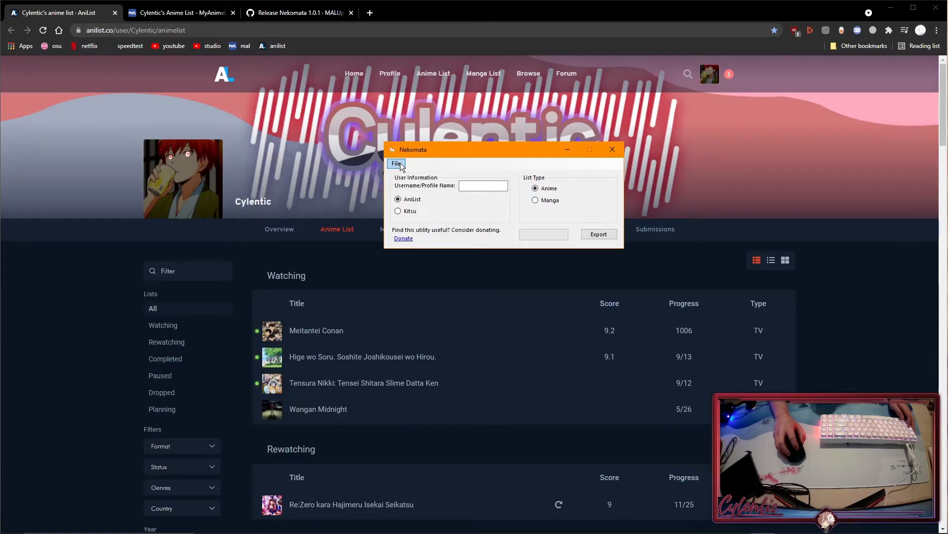
# - In Settings, leave all Set Update on Import statuses ticked, ready to enter username Cylentic
pyautogui.click(395, 163)
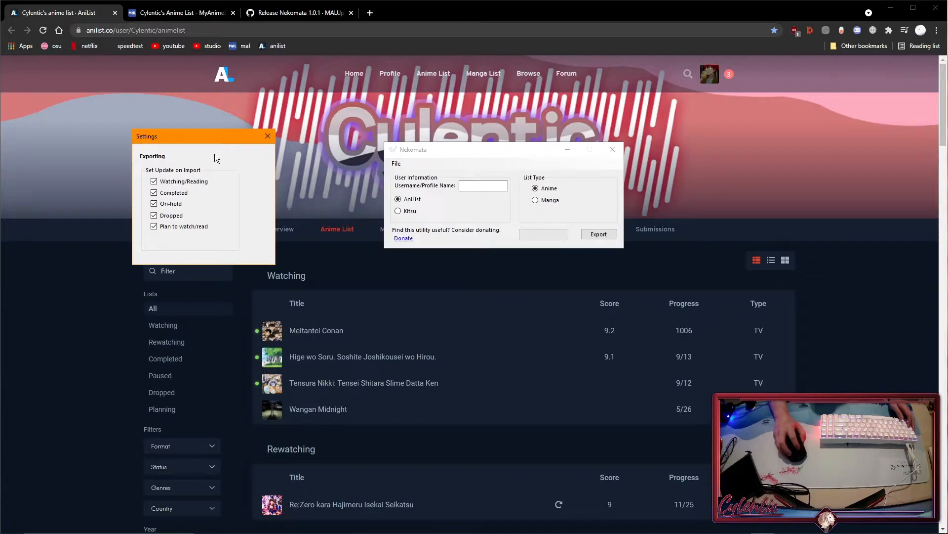
pyautogui.moveTo(204, 136); pyautogui.dragTo(325, 146)
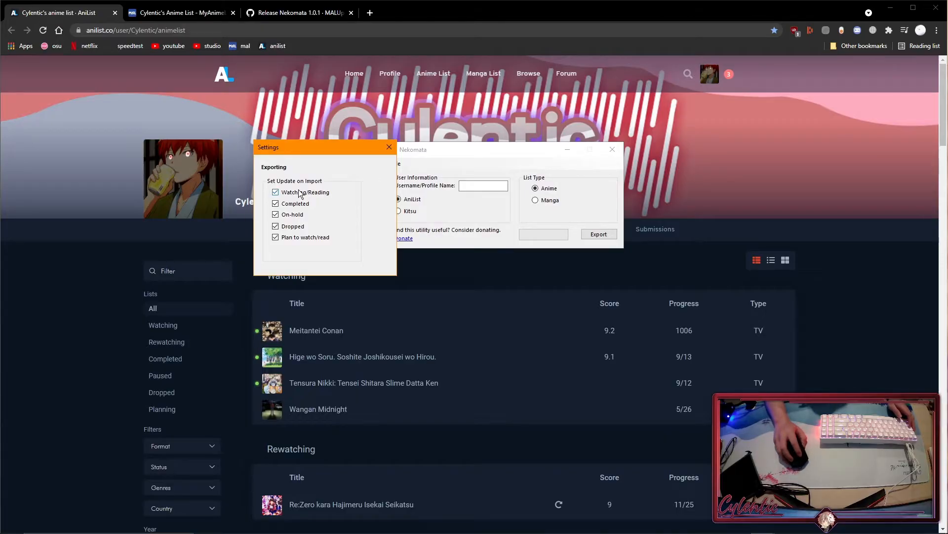
pyautogui.moveTo(302, 147); pyautogui.dragTo(242, 145)
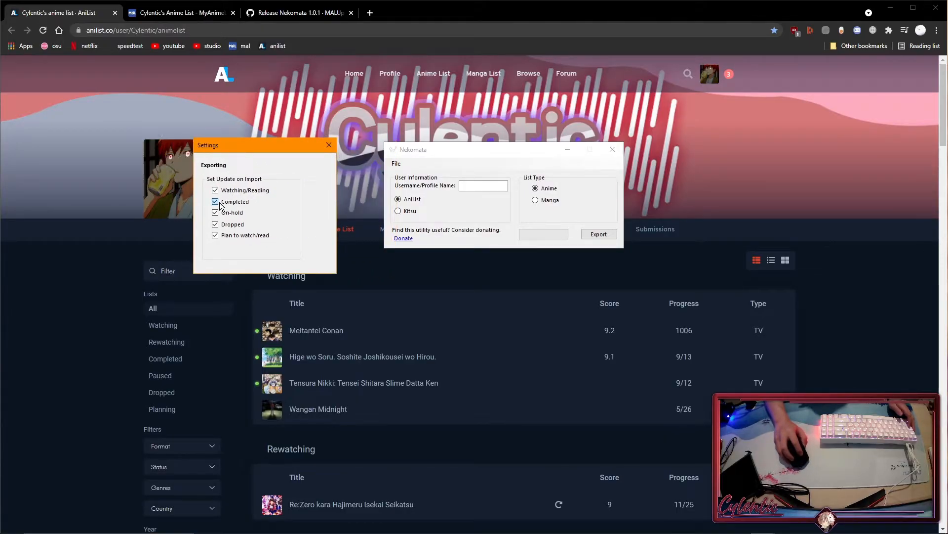
pyautogui.click(215, 201)
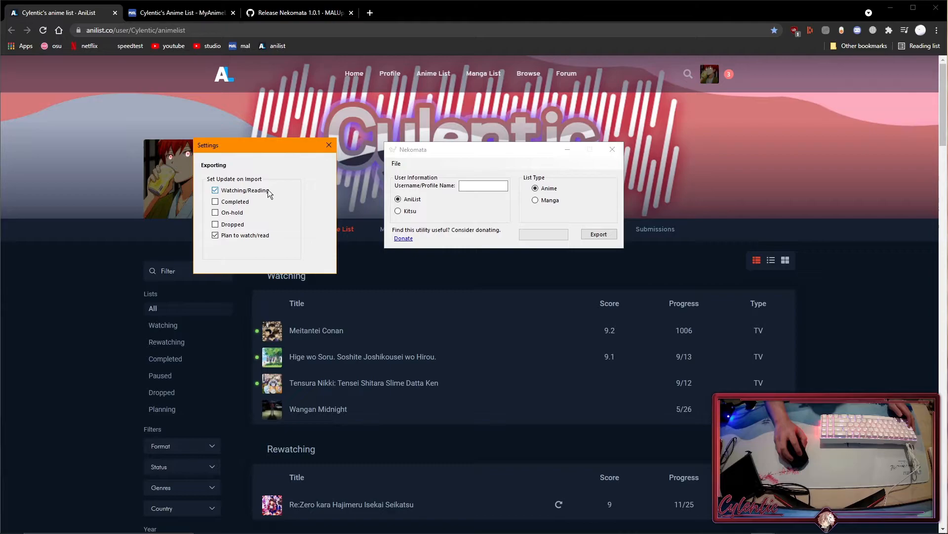
pyautogui.click(215, 235)
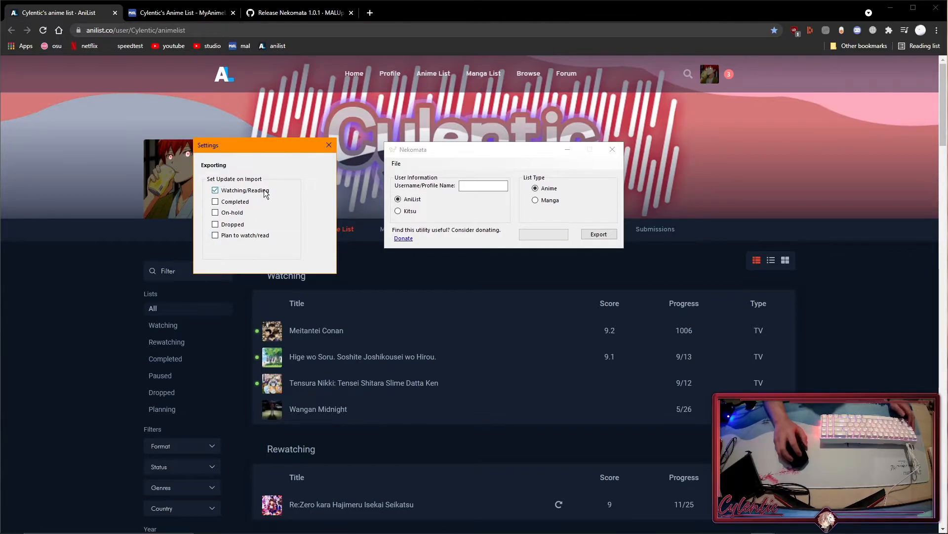
pyautogui.click(216, 212)
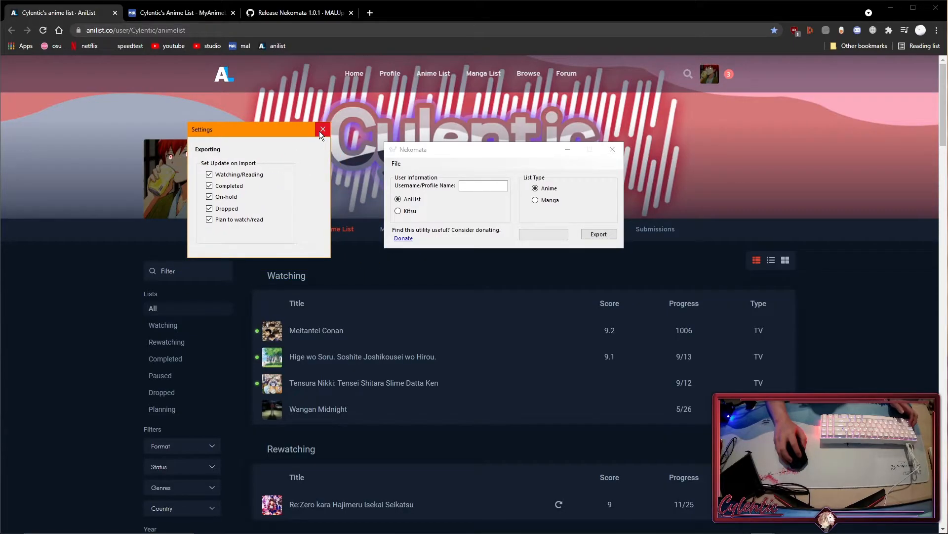
pyautogui.moveTo(254, 129); pyautogui.dragTo(296, 110)
pyautogui.write('Cylentic')
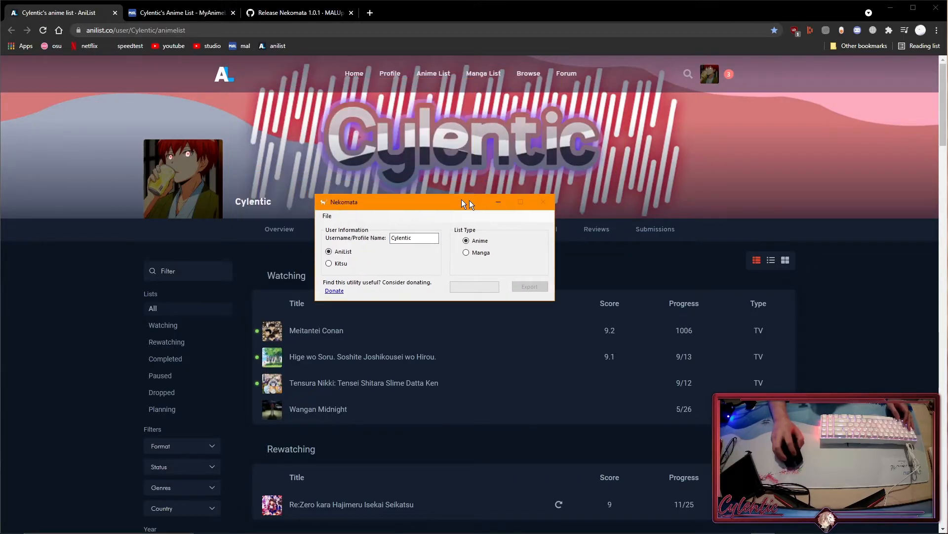
pyautogui.moveTo(423, 202); pyautogui.dragTo(484, 181)
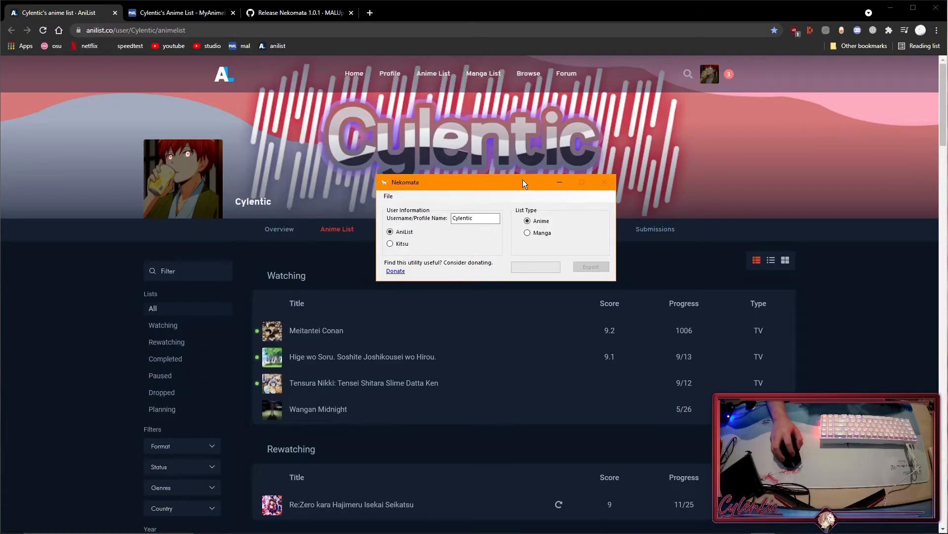
pyautogui.moveTo(533, 177)
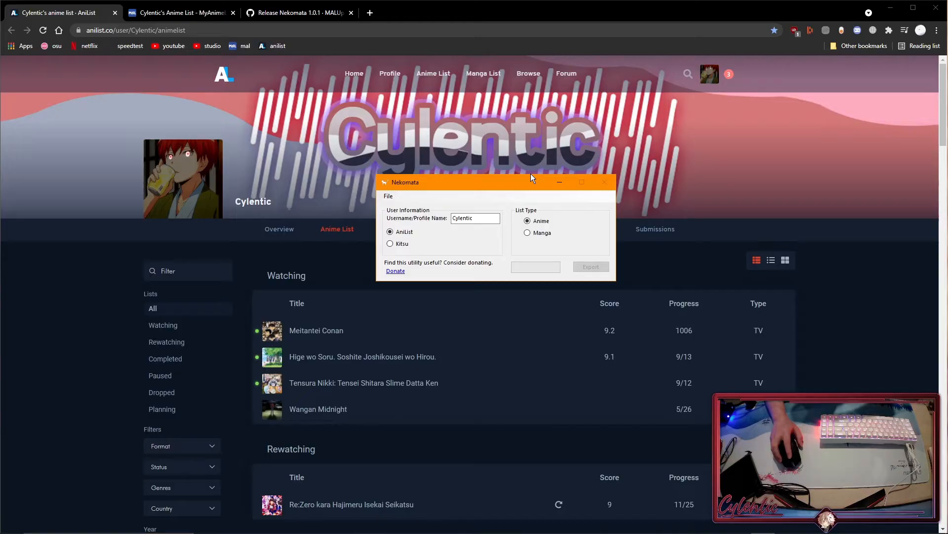
pyautogui.moveTo(531, 169)
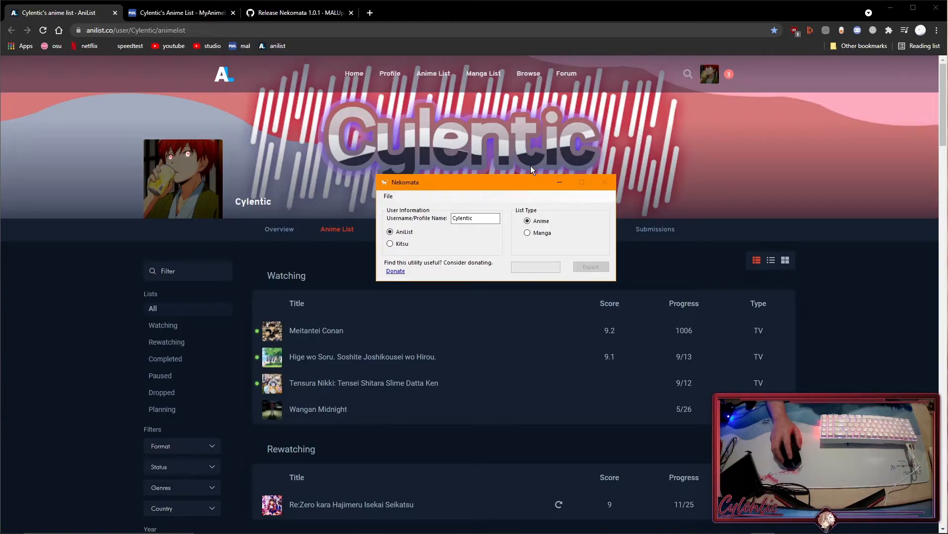
# - Export the Cylentic anime list to cyall.xml and decline the donation page
pyautogui.click(590, 265)
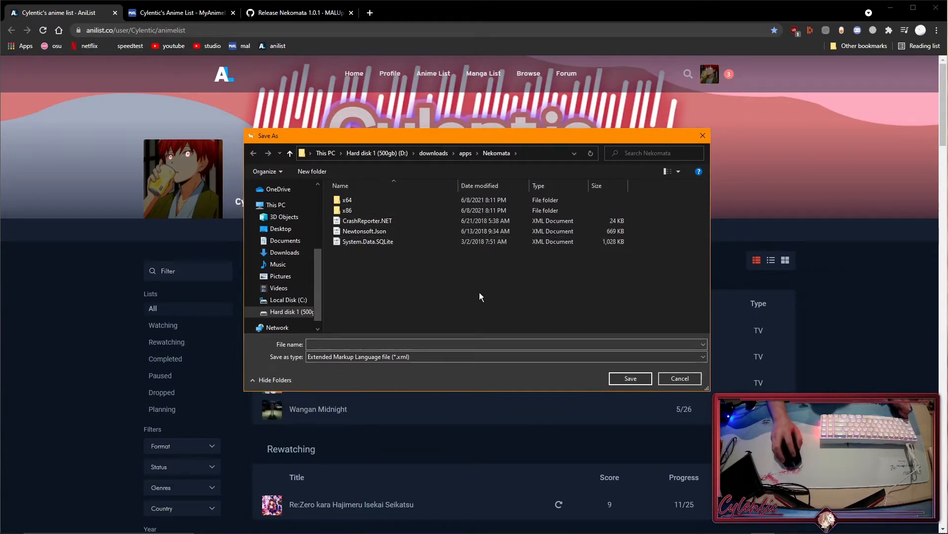
pyautogui.write('cy')
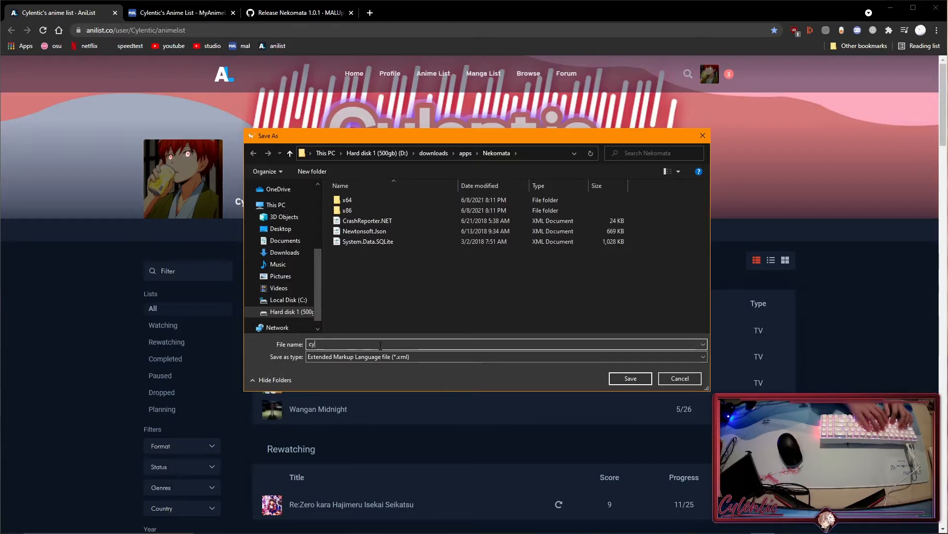
pyautogui.write('all')
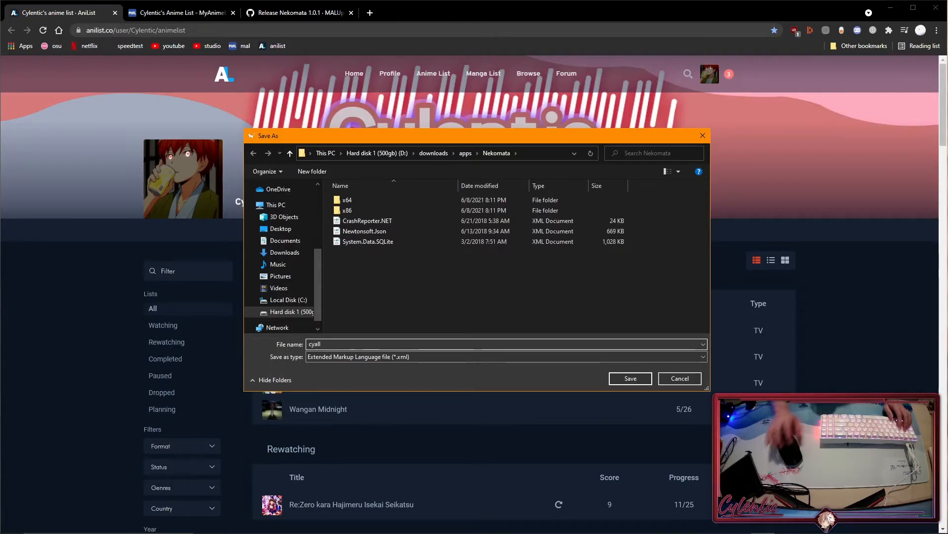
pyautogui.click(630, 379)
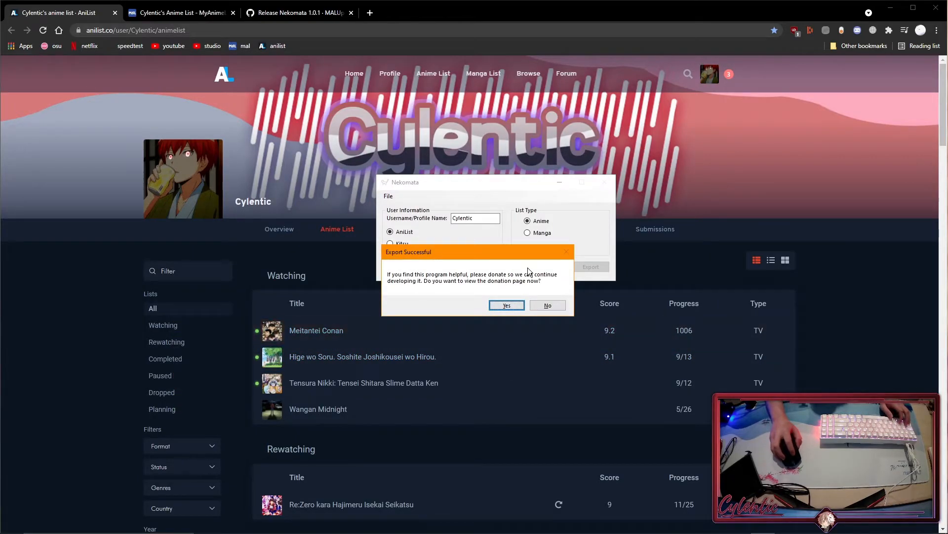
pyautogui.moveTo(540, 309)
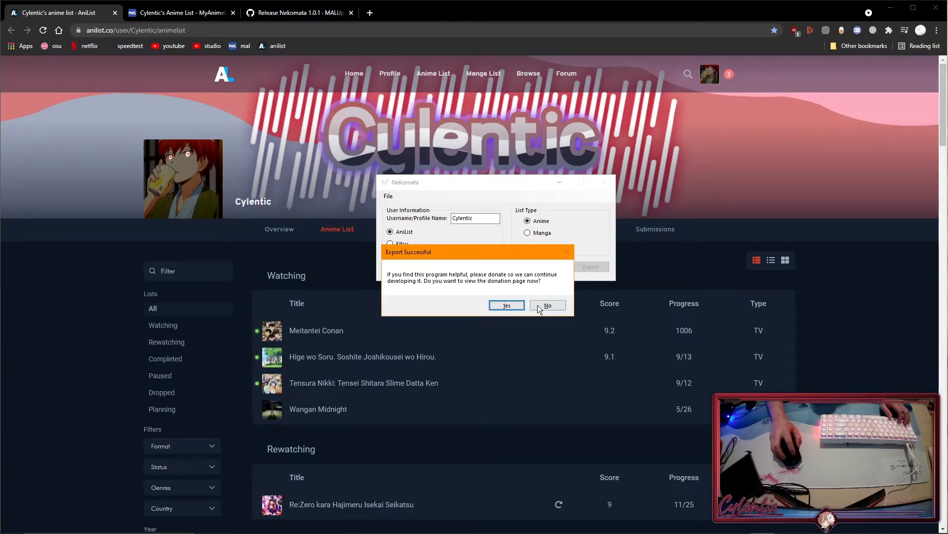
pyautogui.moveTo(546, 305)
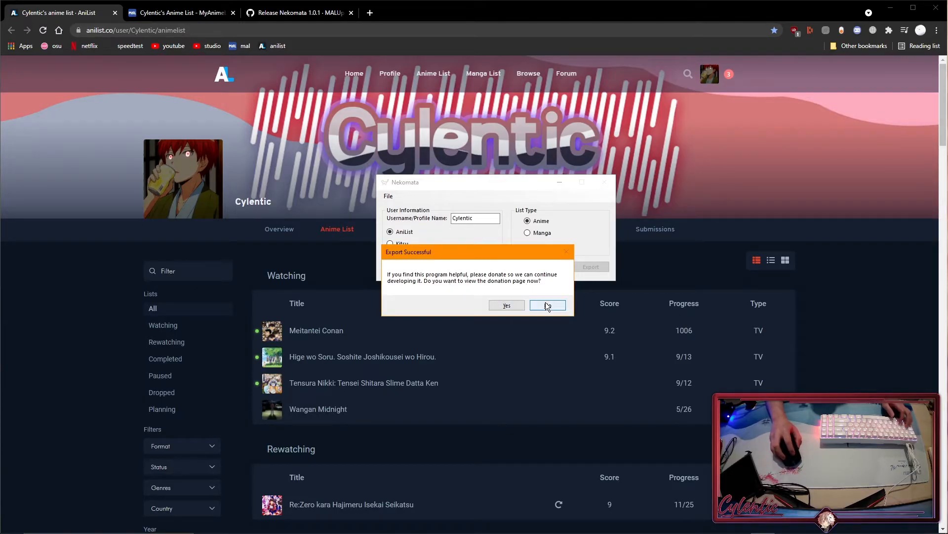
pyautogui.click(546, 305)
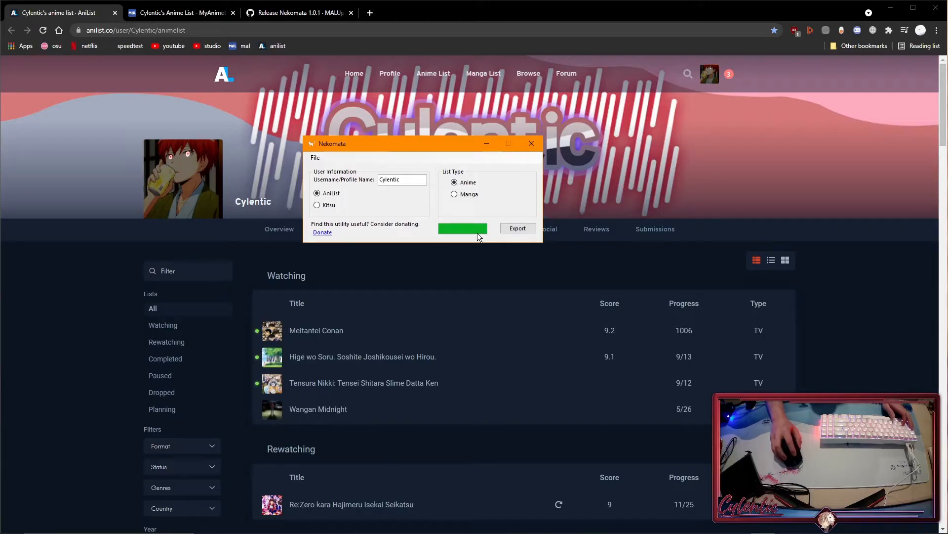
# - Navigate the MyAnimeList tab to the Import to My List page
pyautogui.click(532, 143)
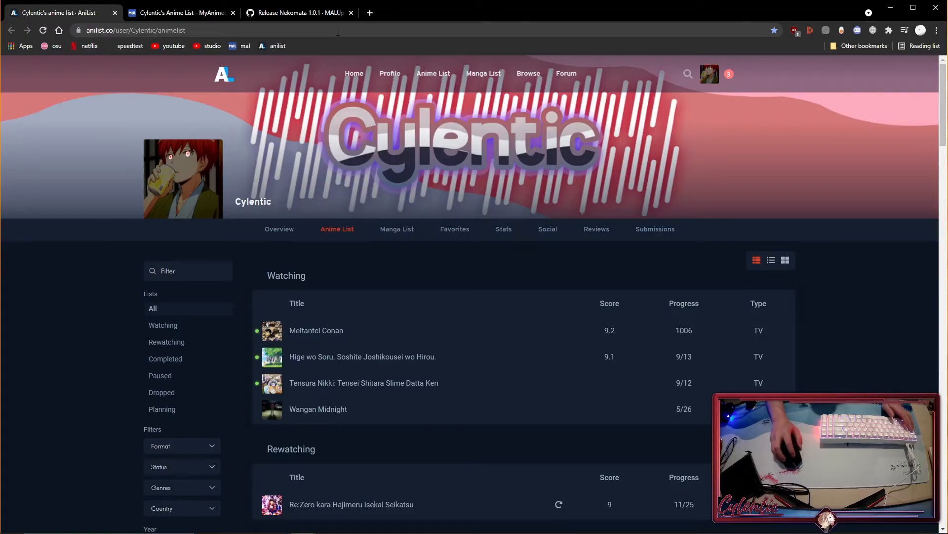
pyautogui.click(181, 12)
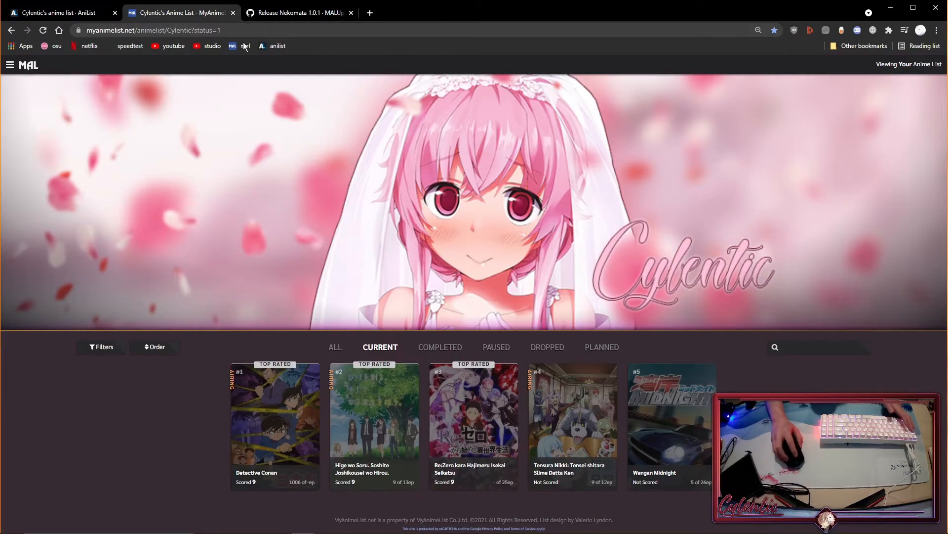
pyautogui.click(182, 31)
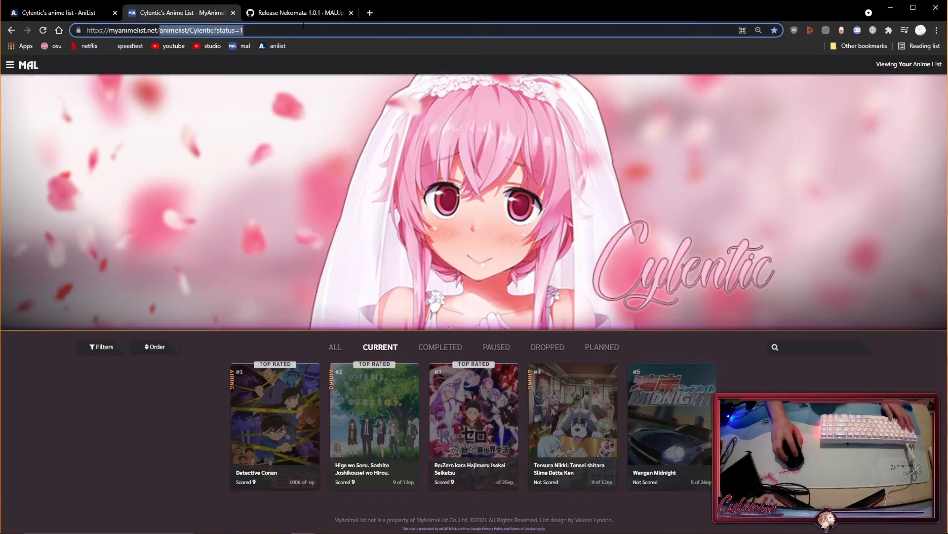
pyautogui.write('import.php')
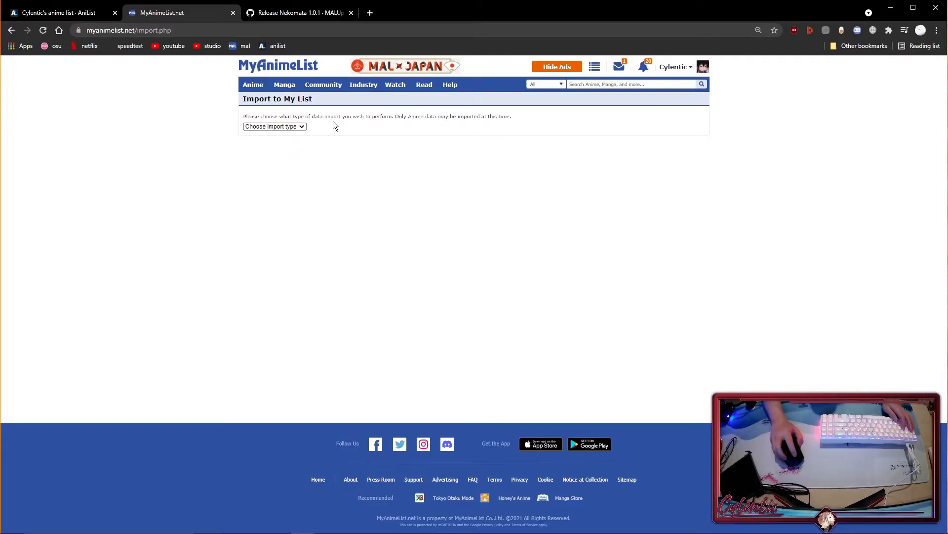
# - Choose MyAnimeList Import as the import type and start choosing the file
pyautogui.click(274, 126)
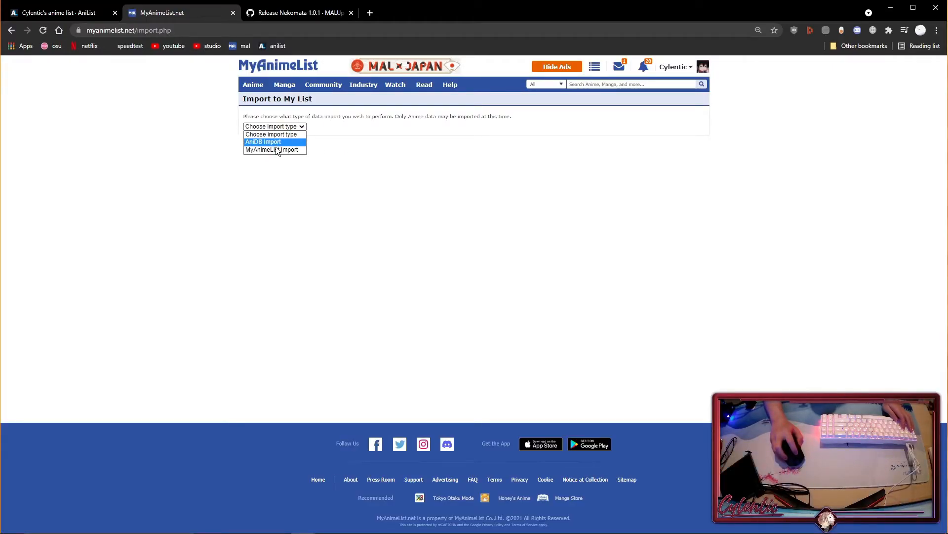
pyautogui.click(271, 149)
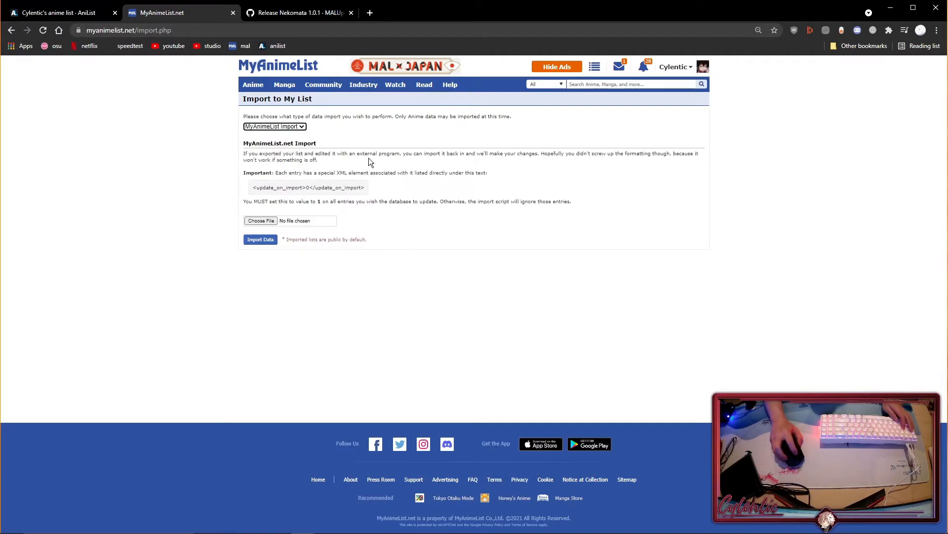
pyautogui.click(259, 221)
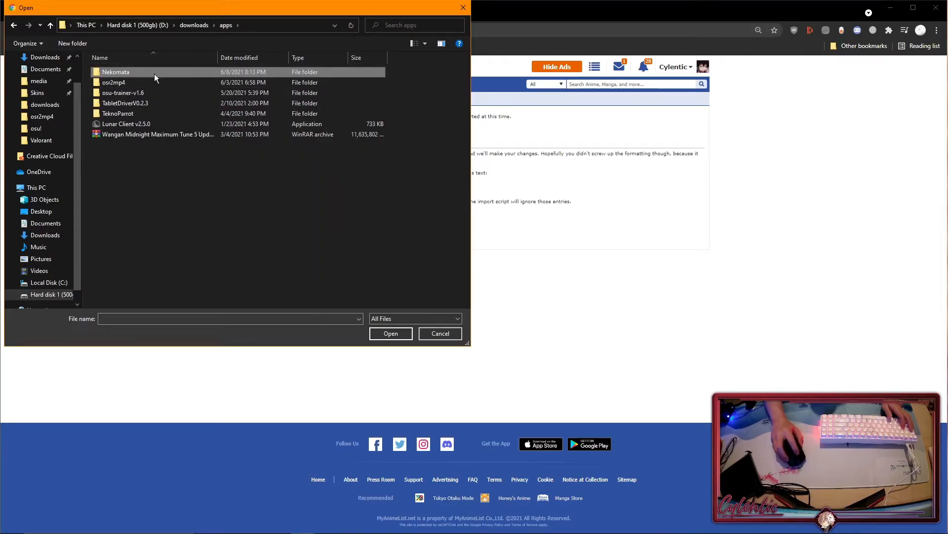
# - Import cyall.xml from the Nekomata folder, review 212 entries updated, and go to the anime list
pyautogui.doubleClick(115, 71)
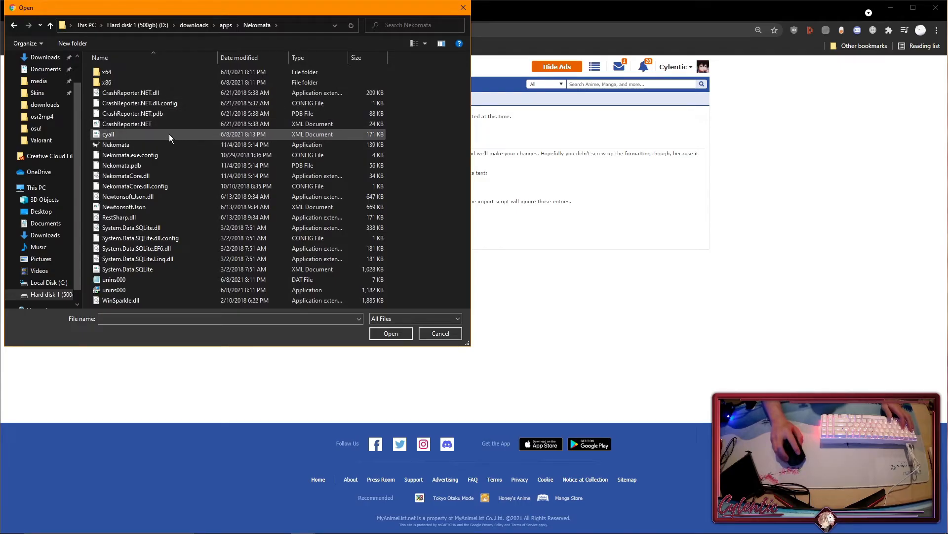
pyautogui.click(390, 333)
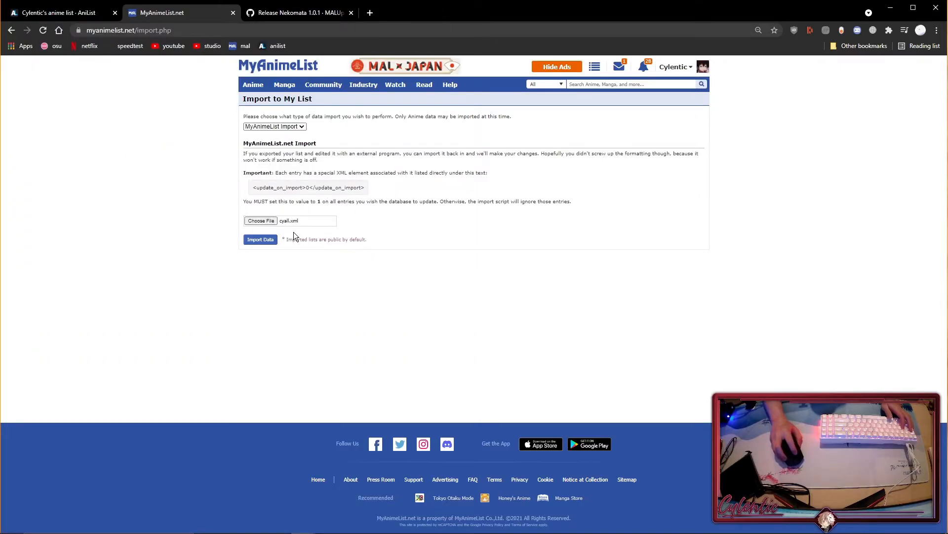
pyautogui.click(260, 239)
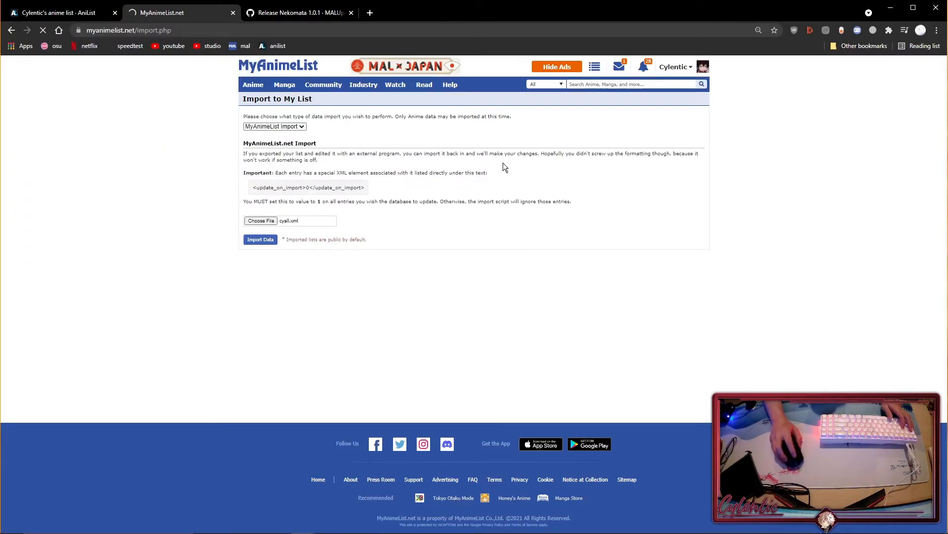
pyautogui.click(260, 239)
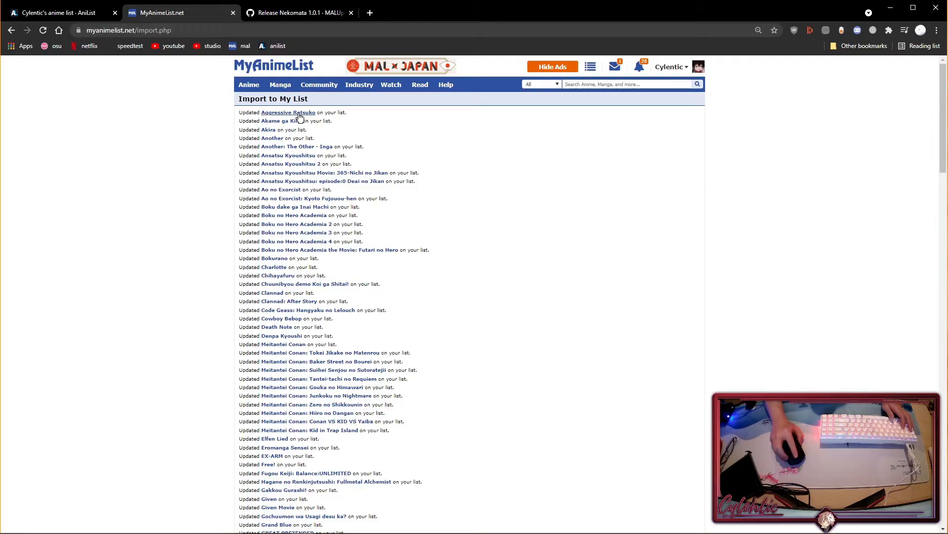
pyautogui.scroll(-3)
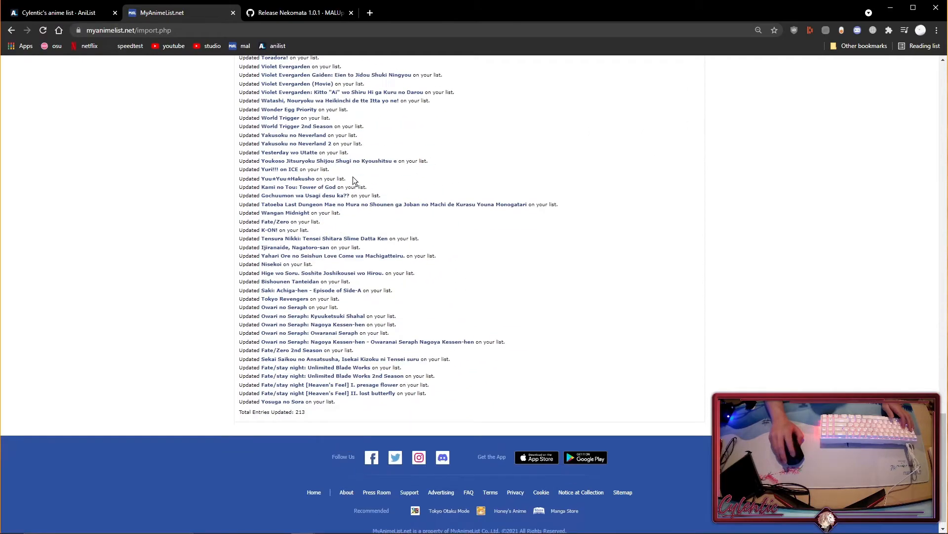
pyautogui.scroll(3)
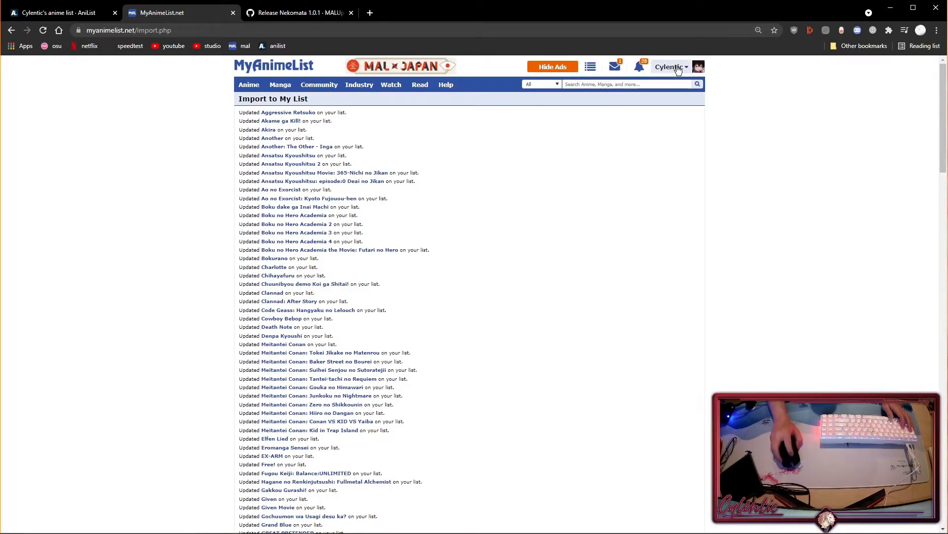
pyautogui.click(669, 66)
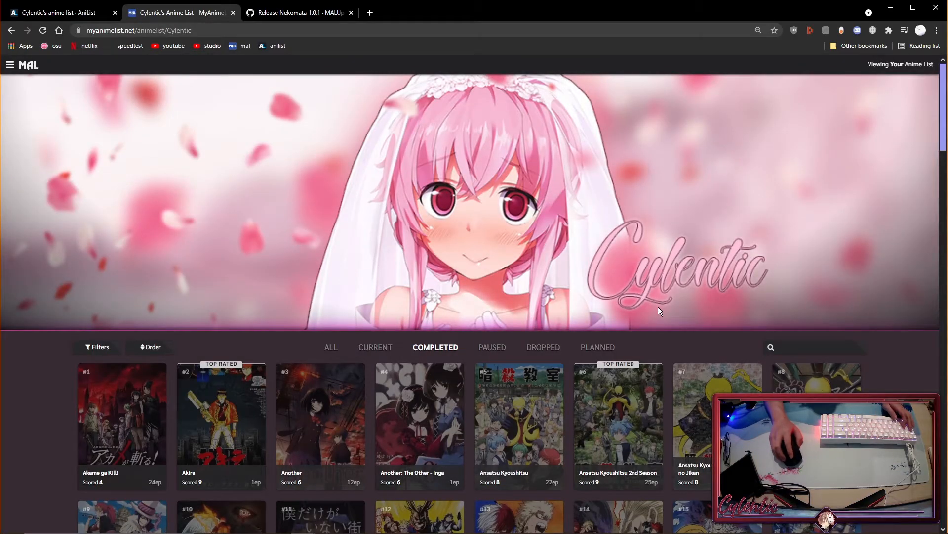
pyautogui.moveTo(837, 290)
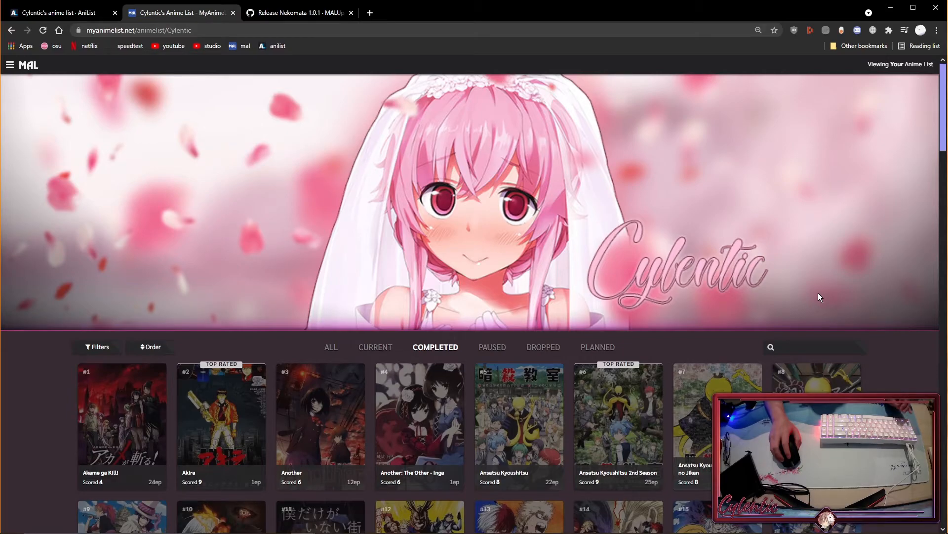
# - Order MAL's Completed list by Score, showing Hyouka at 10 first, then switch to AniList
pyautogui.click(150, 347)
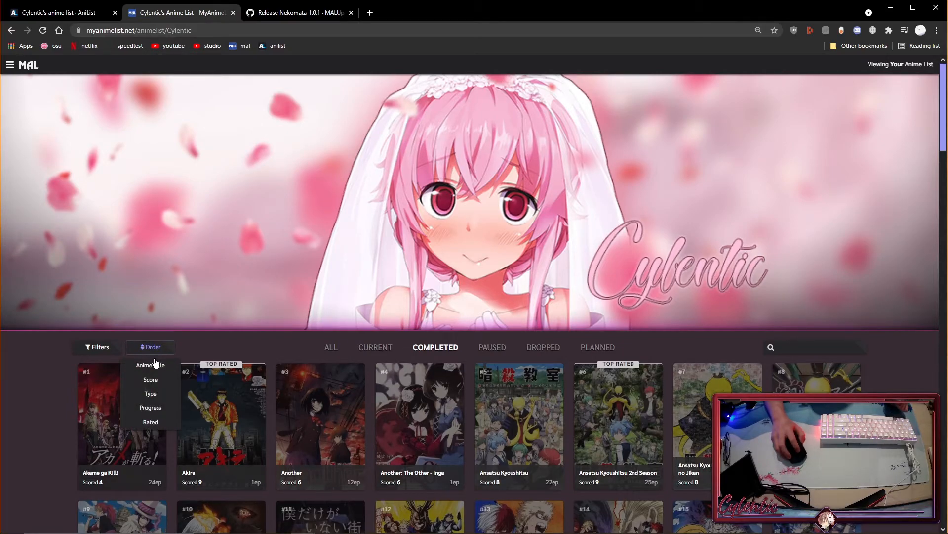
pyautogui.click(149, 364)
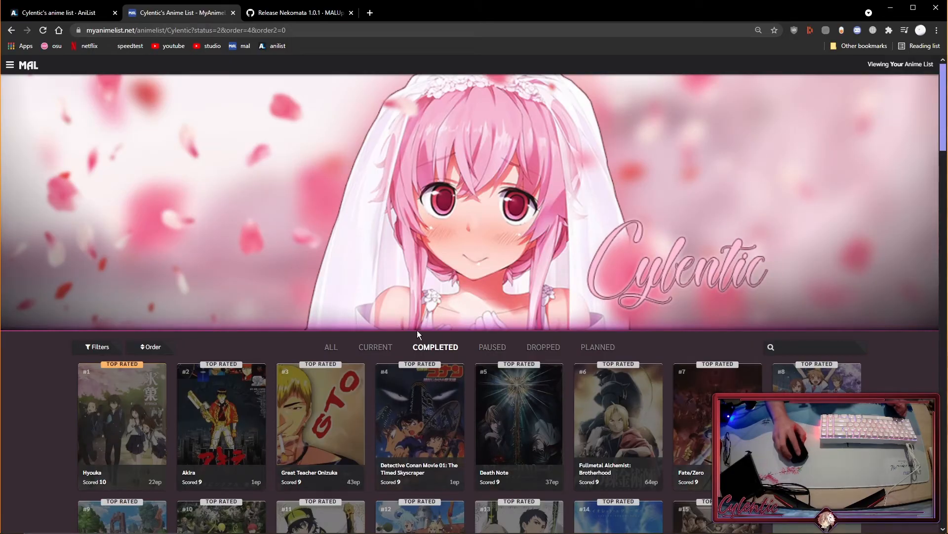
pyautogui.scroll(-3)
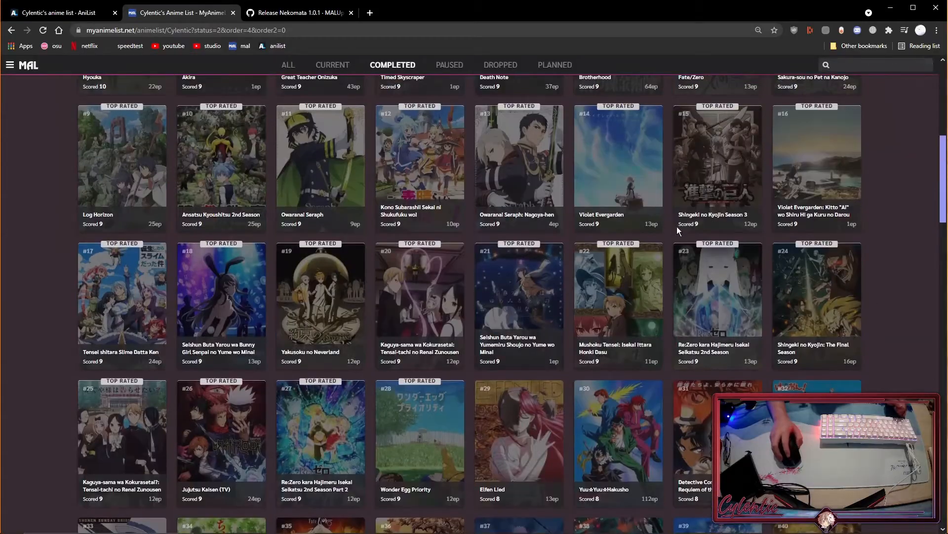
pyautogui.scroll(3)
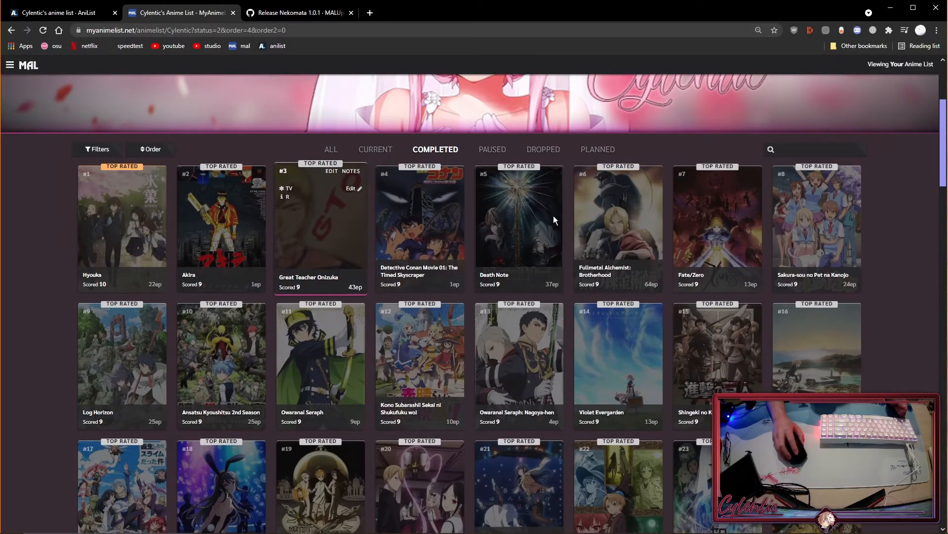
pyautogui.click(60, 13)
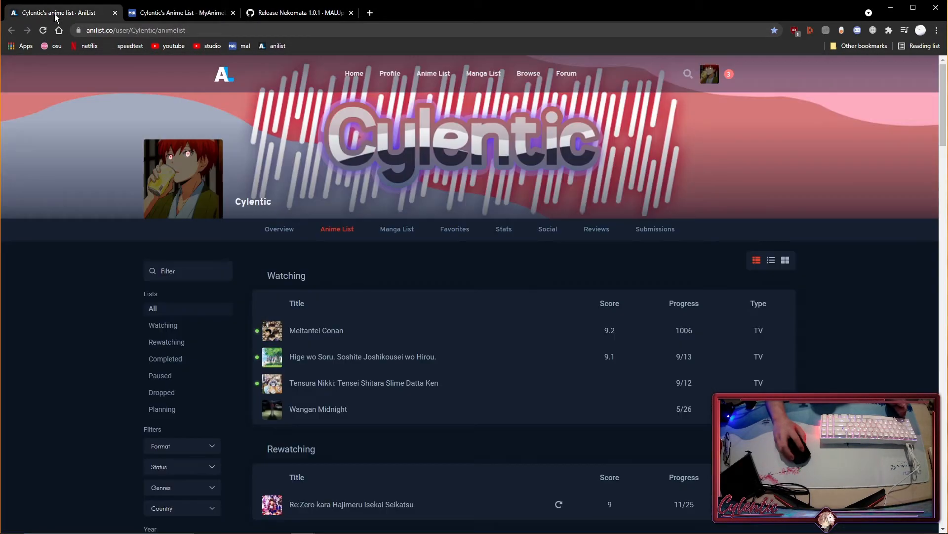
# - Show MAL's currently watching list and check it matches AniList's Watching and Rewatching entries
pyautogui.scroll(-3)
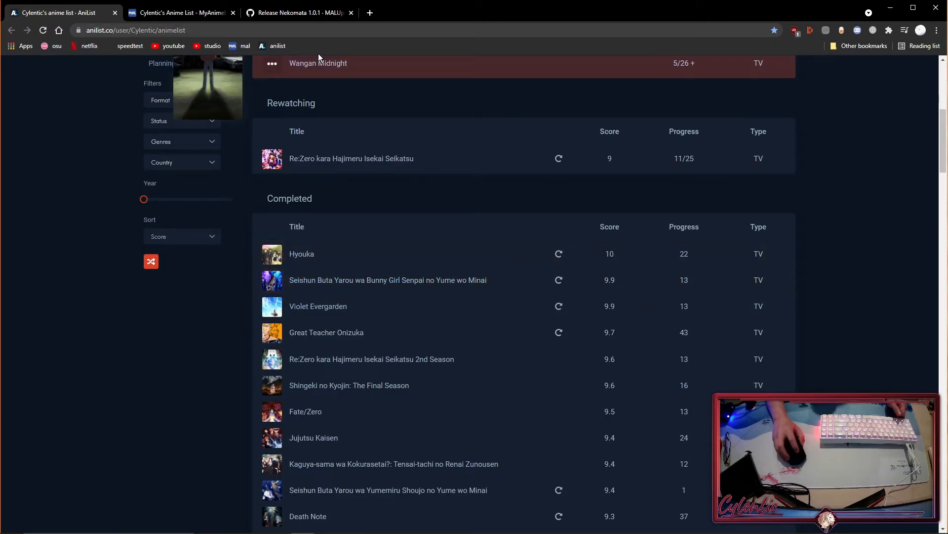
pyautogui.click(180, 13)
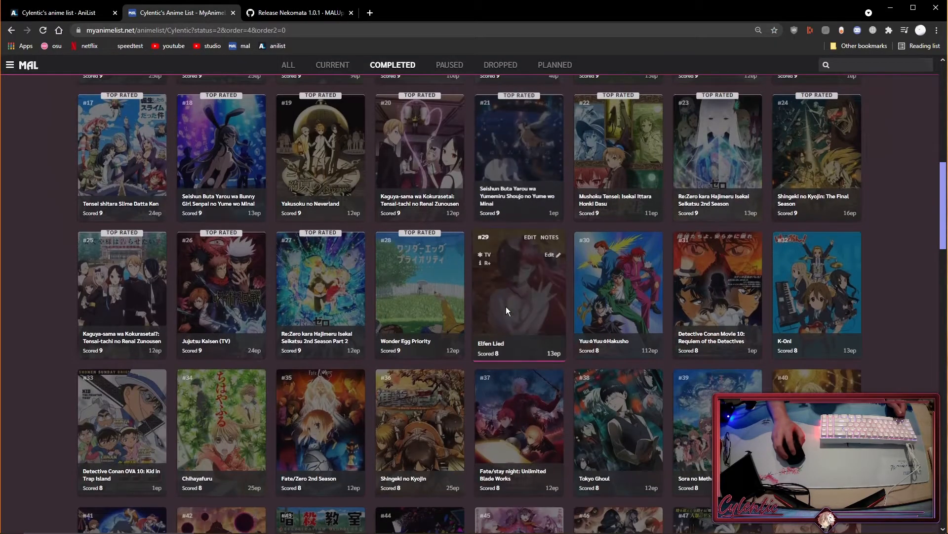
pyautogui.scroll(3)
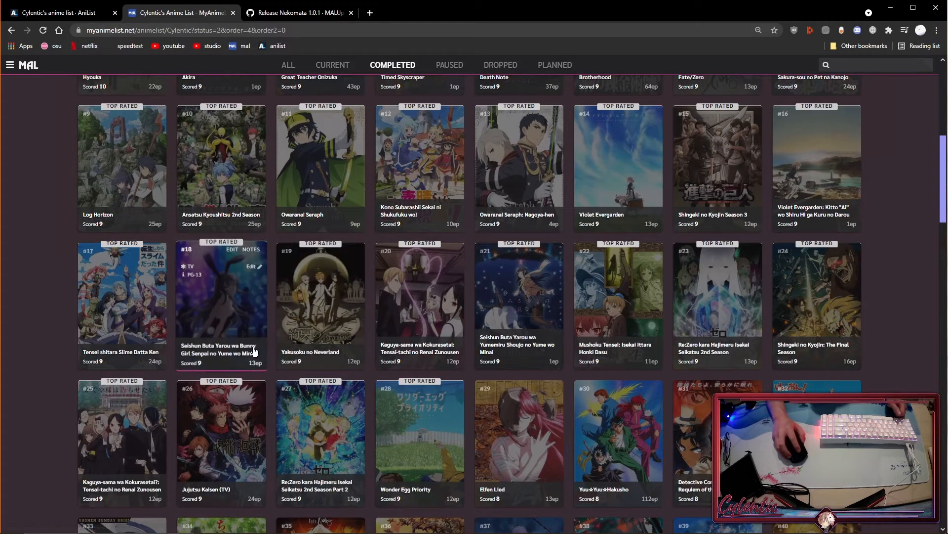
pyautogui.moveTo(220, 354)
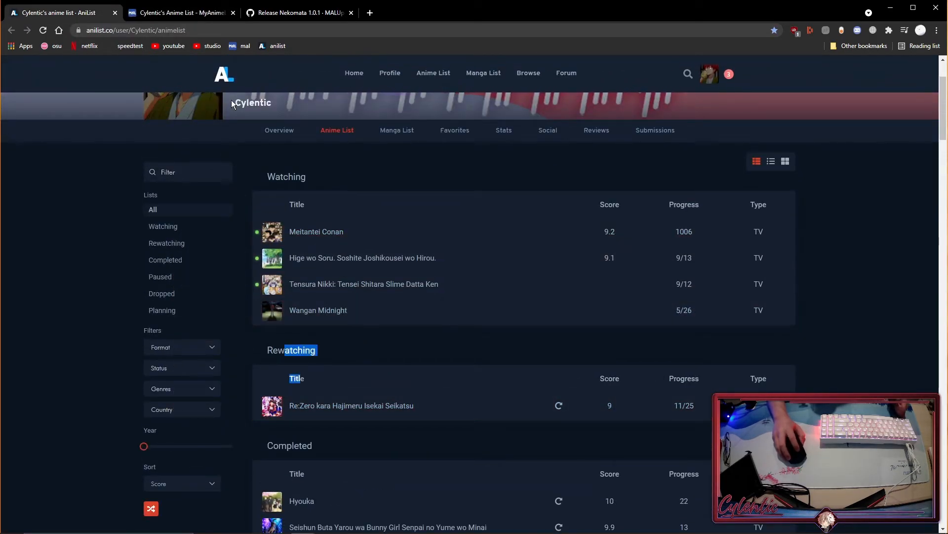
pyautogui.click(178, 11)
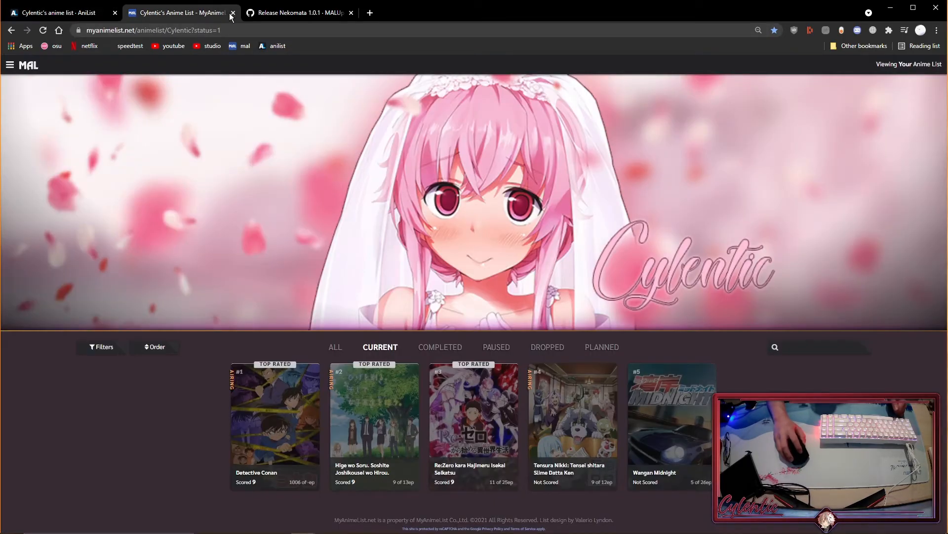
pyautogui.moveTo(475, 421)
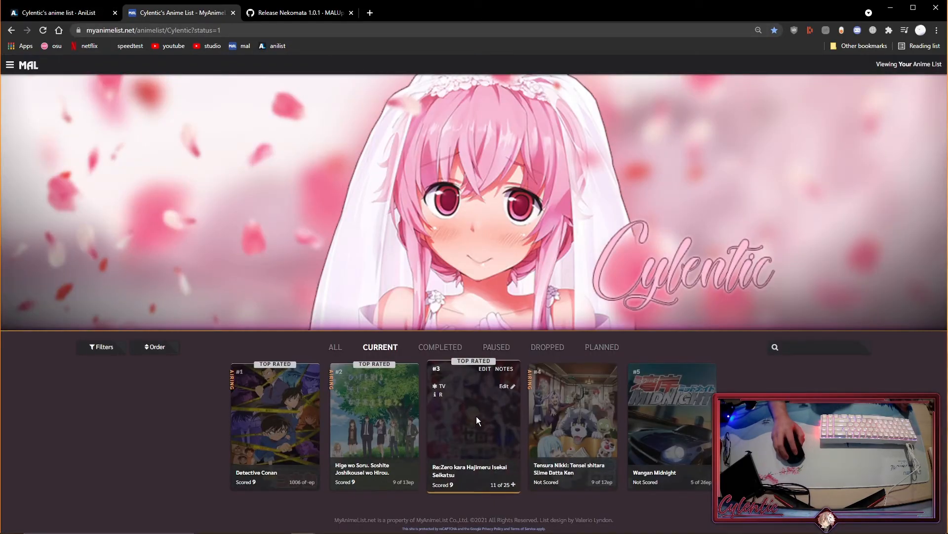
pyautogui.moveTo(680, 330)
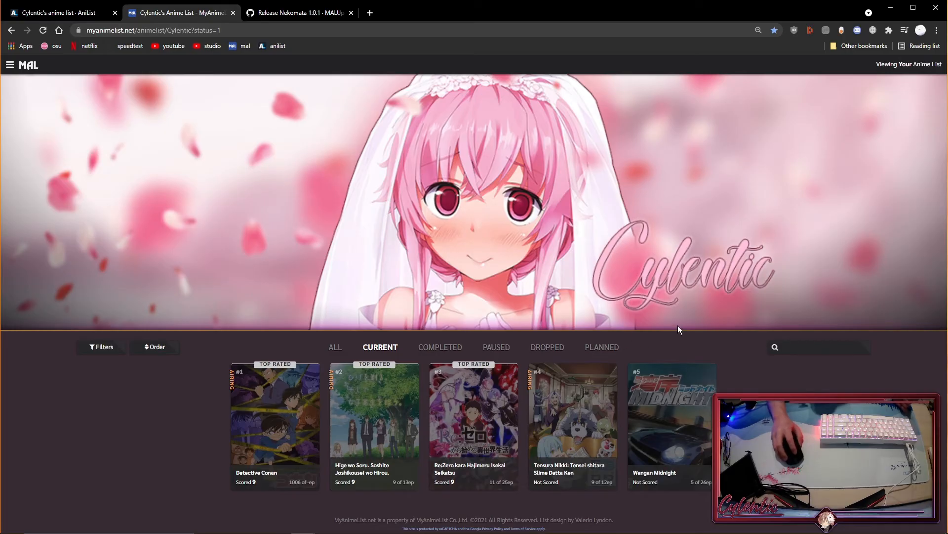
pyautogui.moveTo(49, 13)
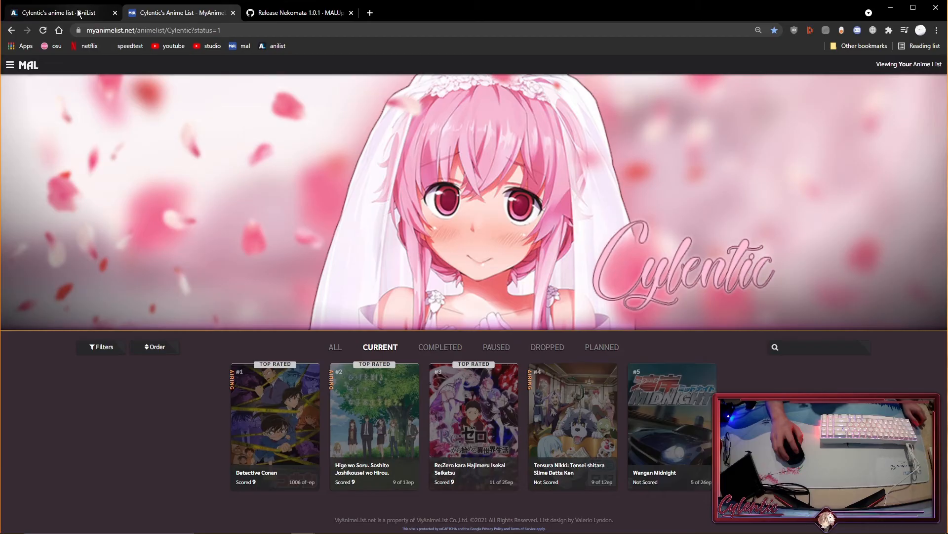
pyautogui.click(60, 13)
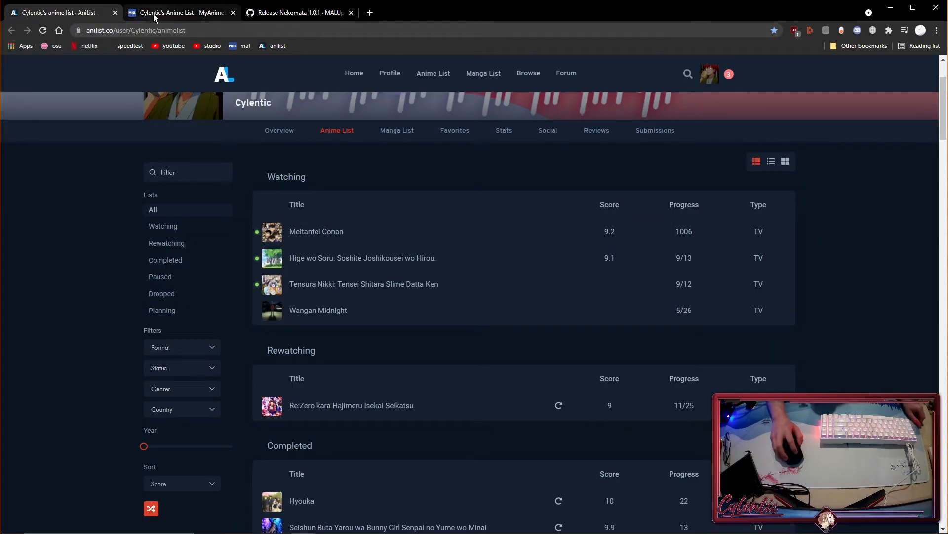
pyautogui.click(180, 12)
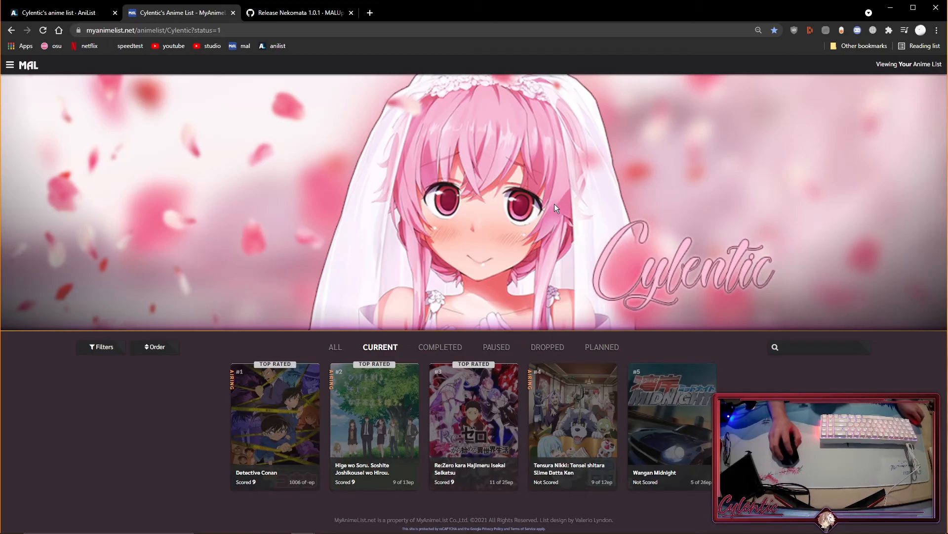
pyautogui.moveTo(669, 195)
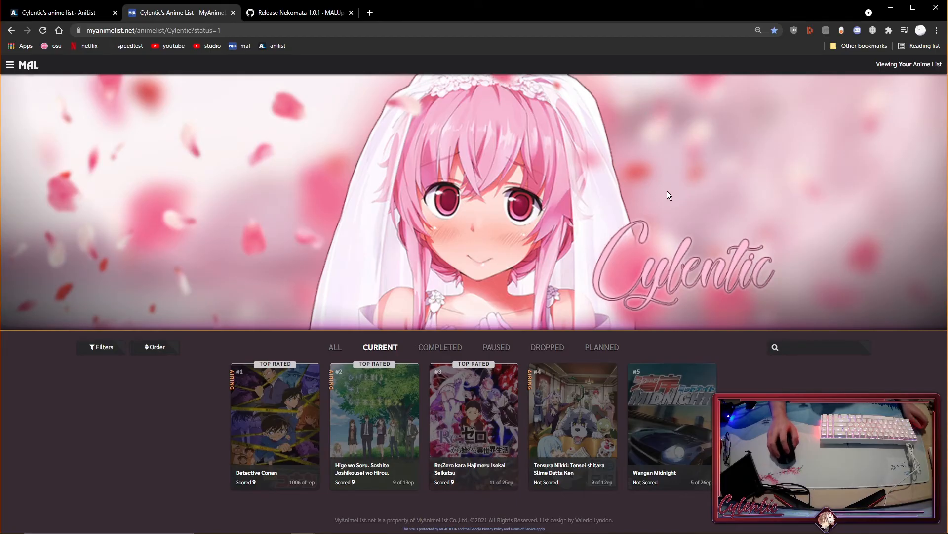
pyautogui.moveTo(706, 45)
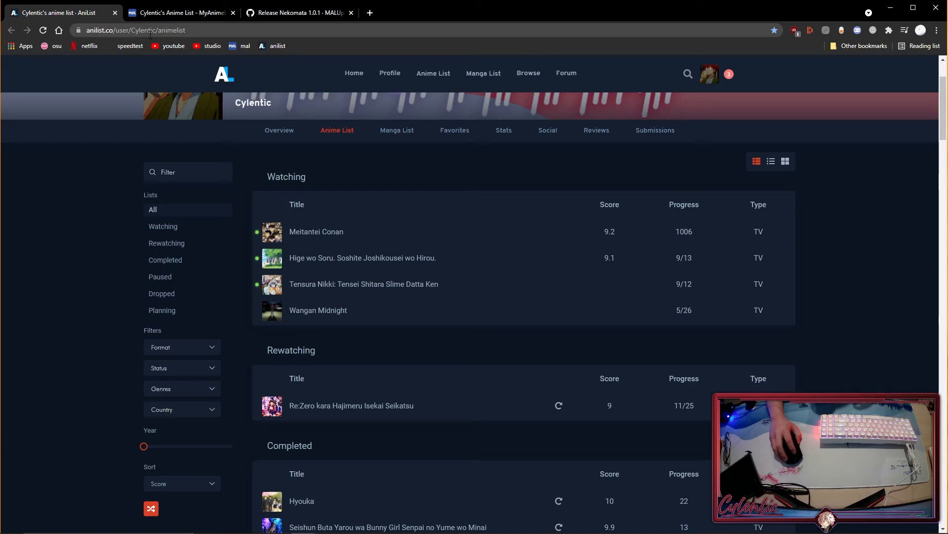
pyautogui.moveTo(390, 73)
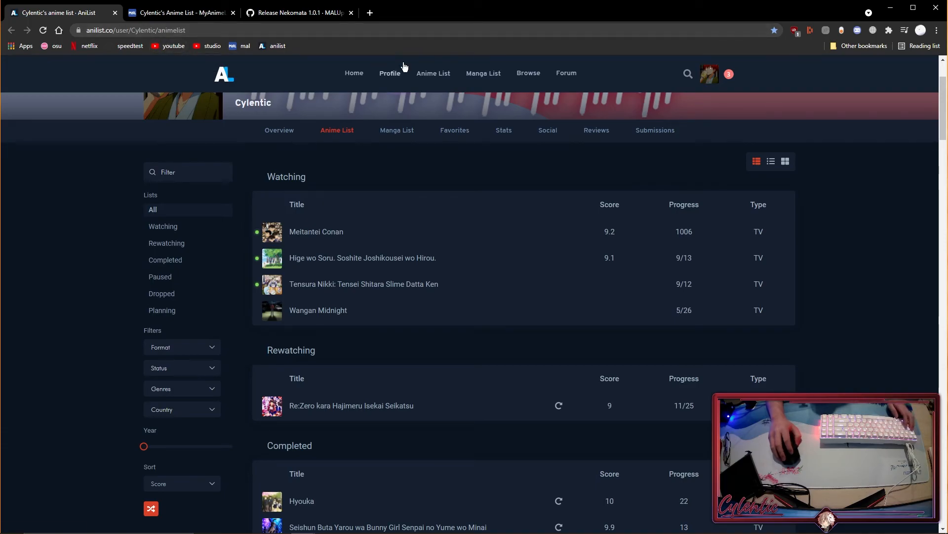
pyautogui.moveTo(422, 231)
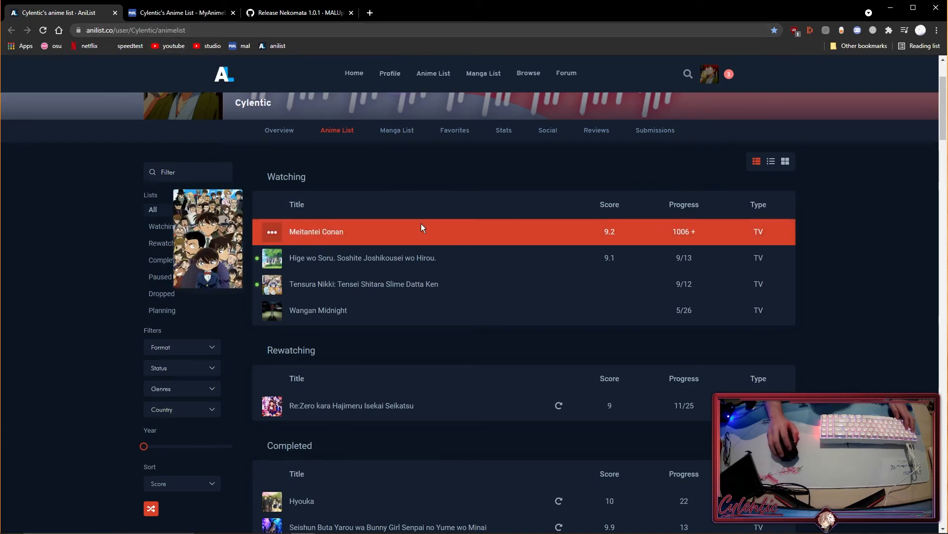